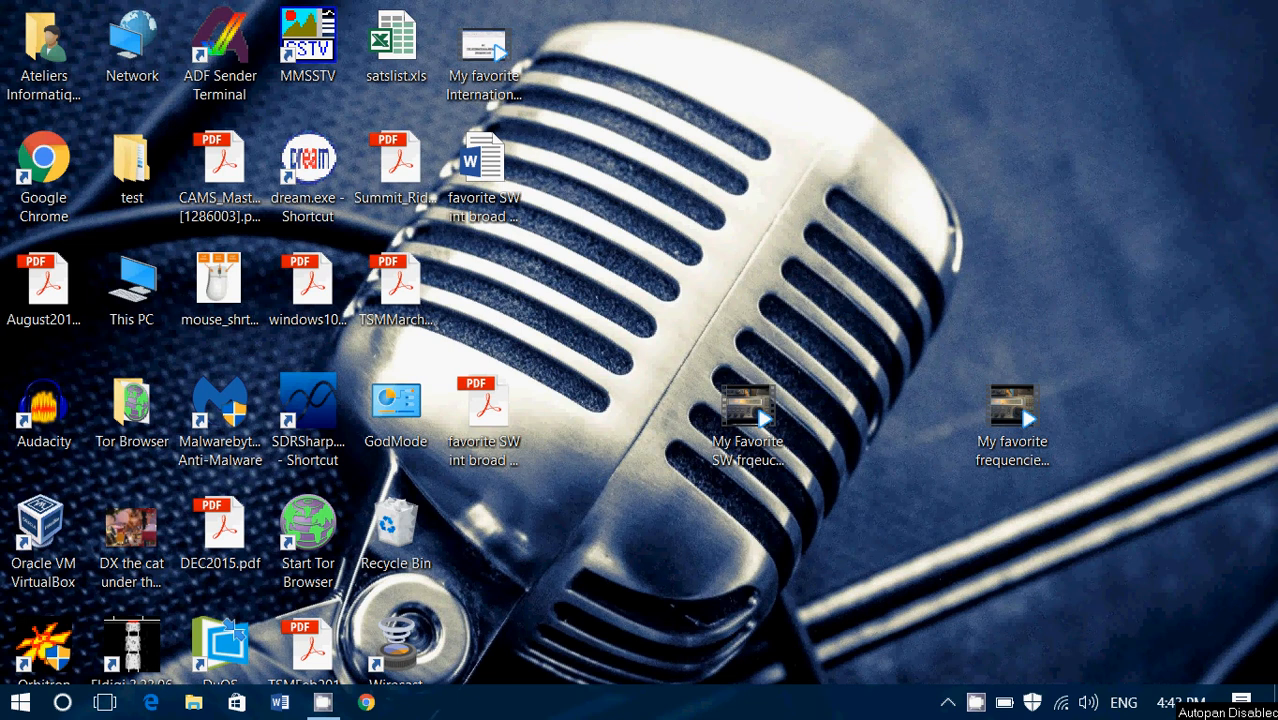
pyautogui.moveTo(1208, 586)
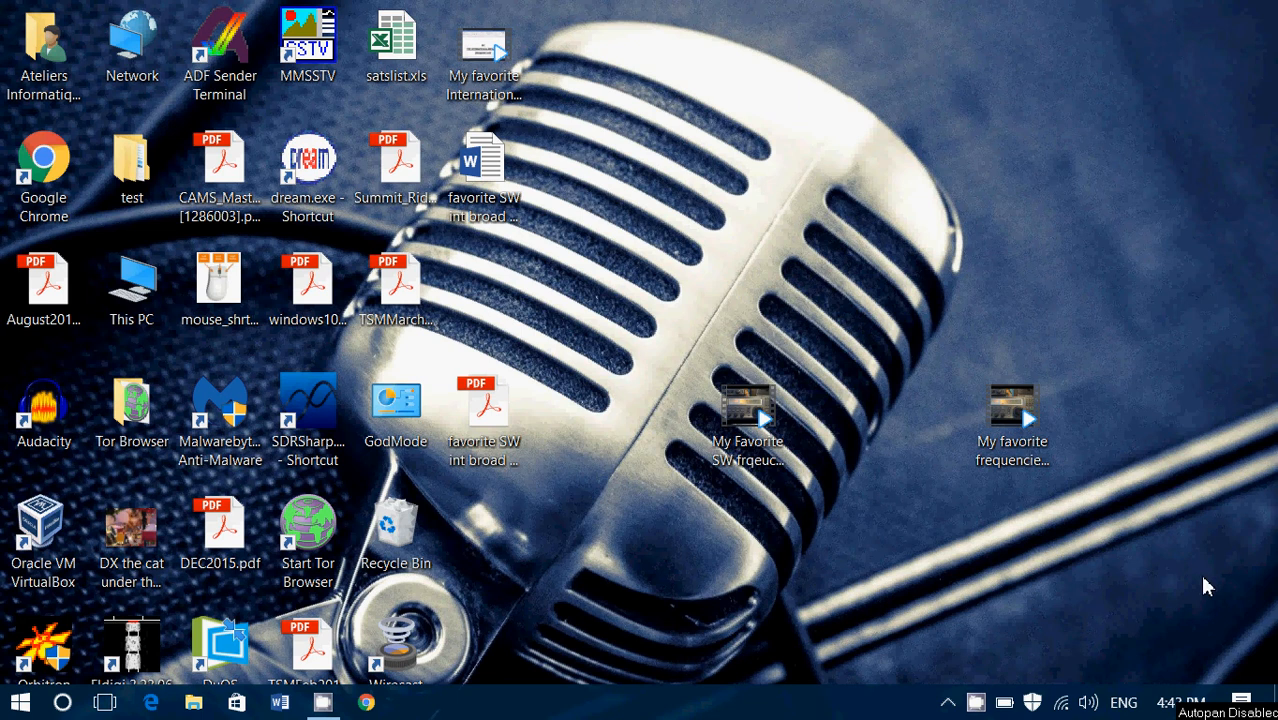
pyautogui.moveTo(1184, 604)
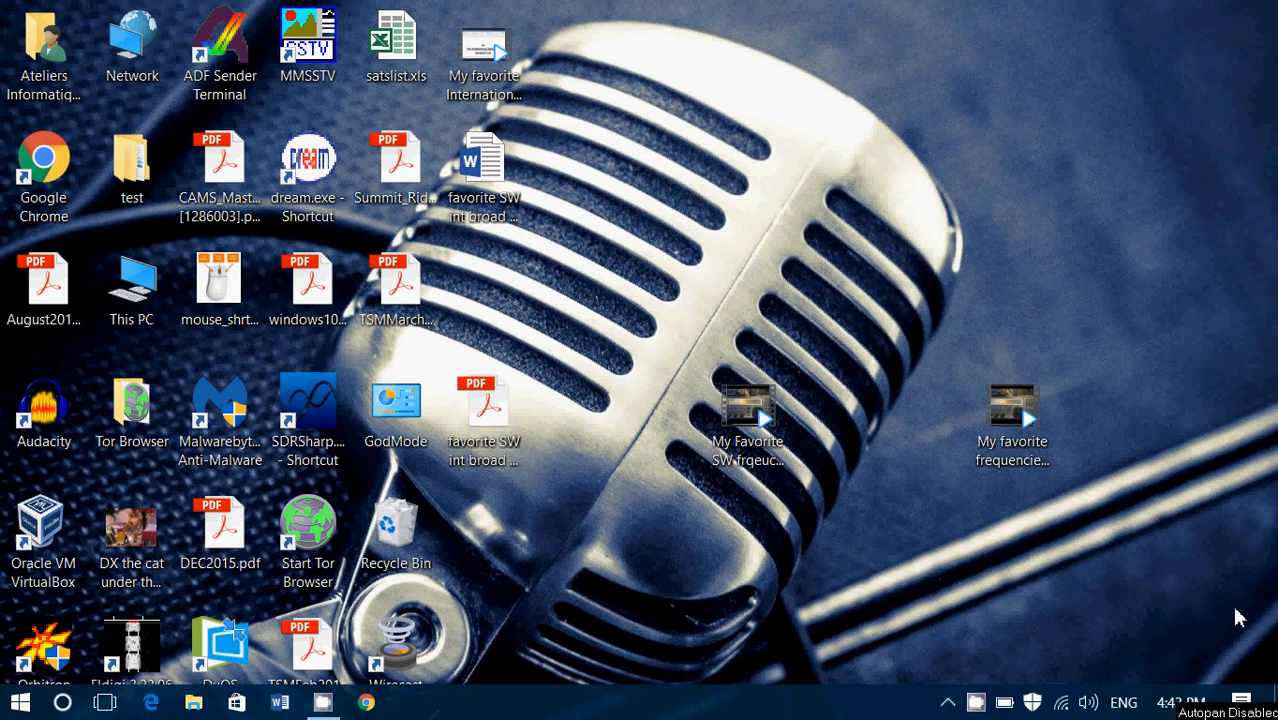
# - Reach System › Notifications & actions from the Action Centre's All settings link, showing the twelve quick action tiles
pyautogui.click(1240, 696)
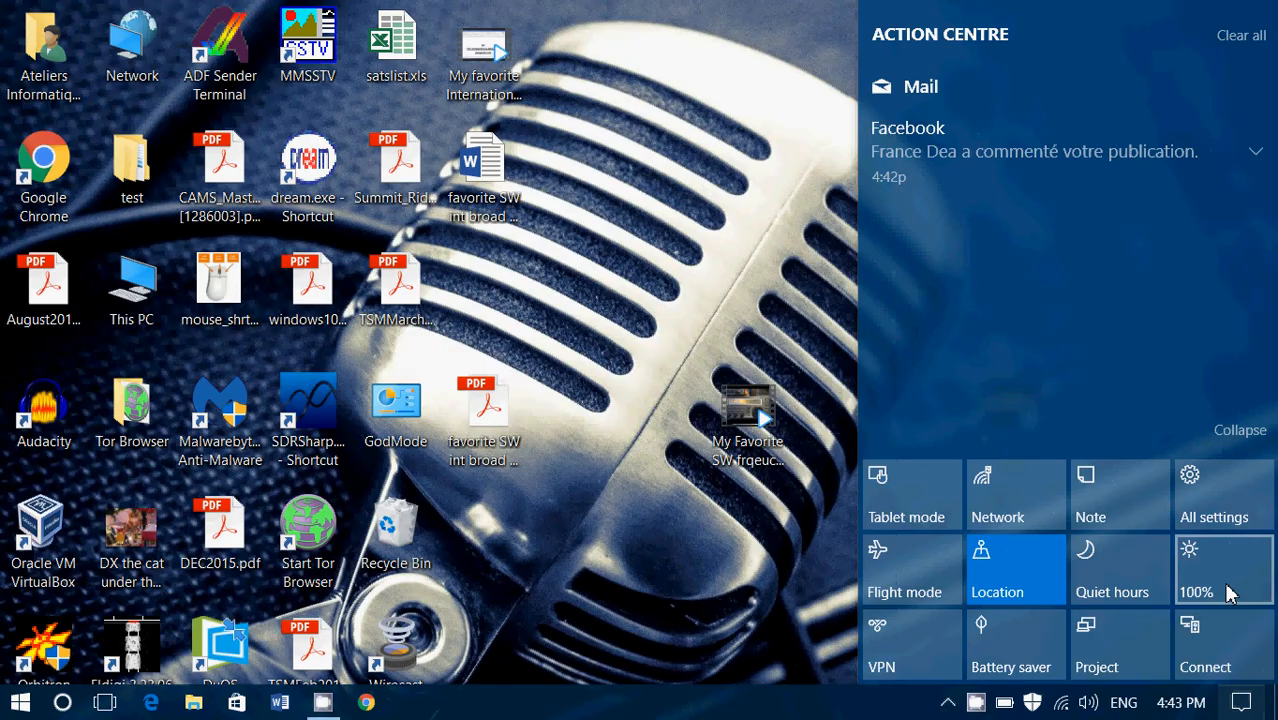
pyautogui.click(1224, 494)
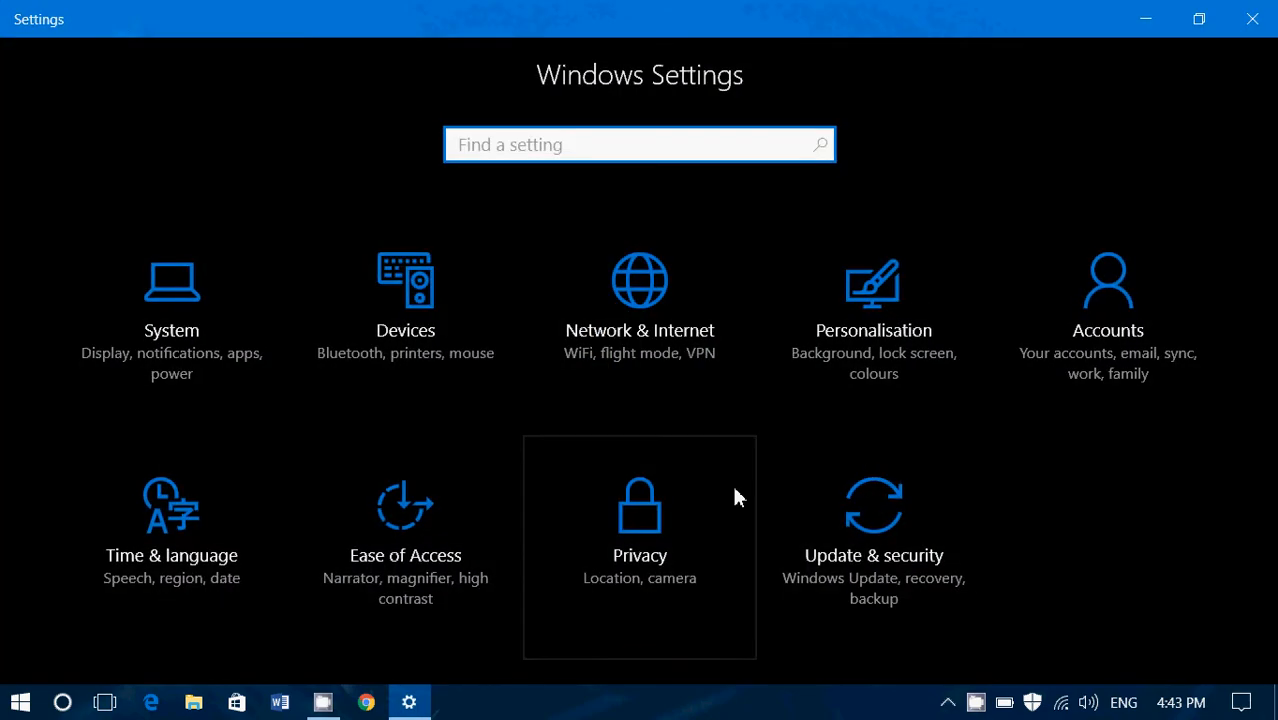
pyautogui.click(170, 290)
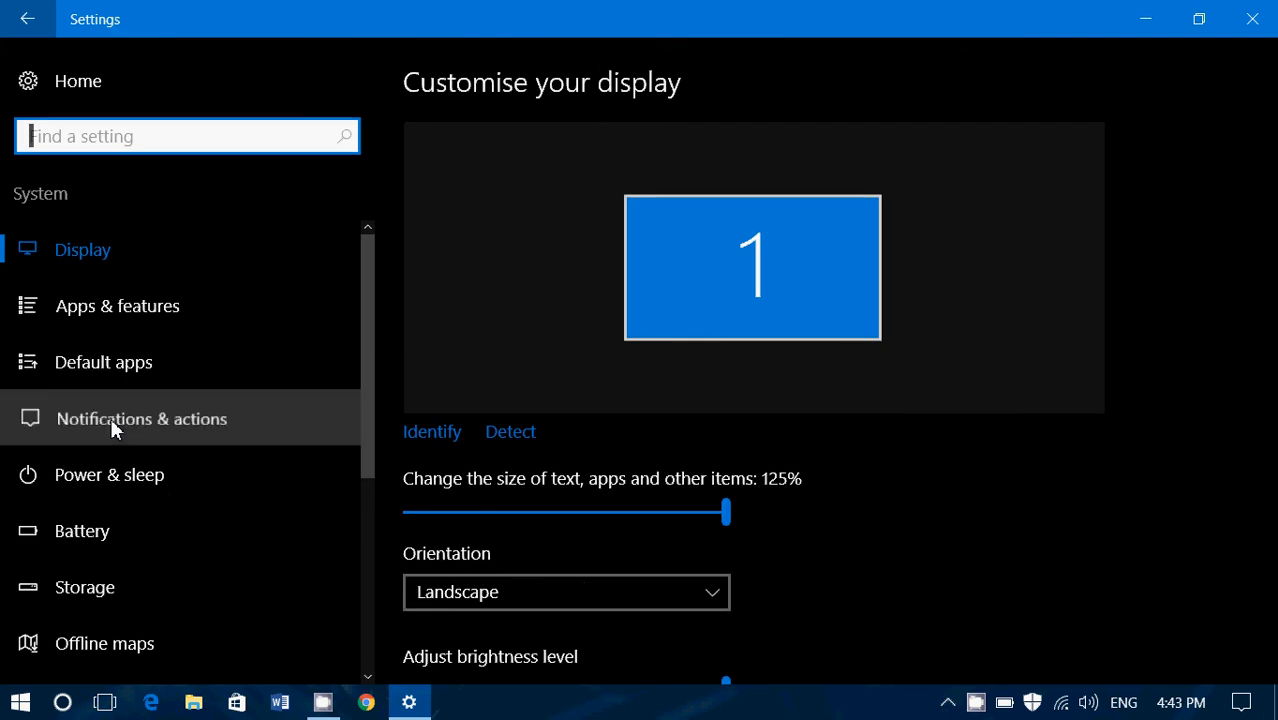
pyautogui.click(140, 418)
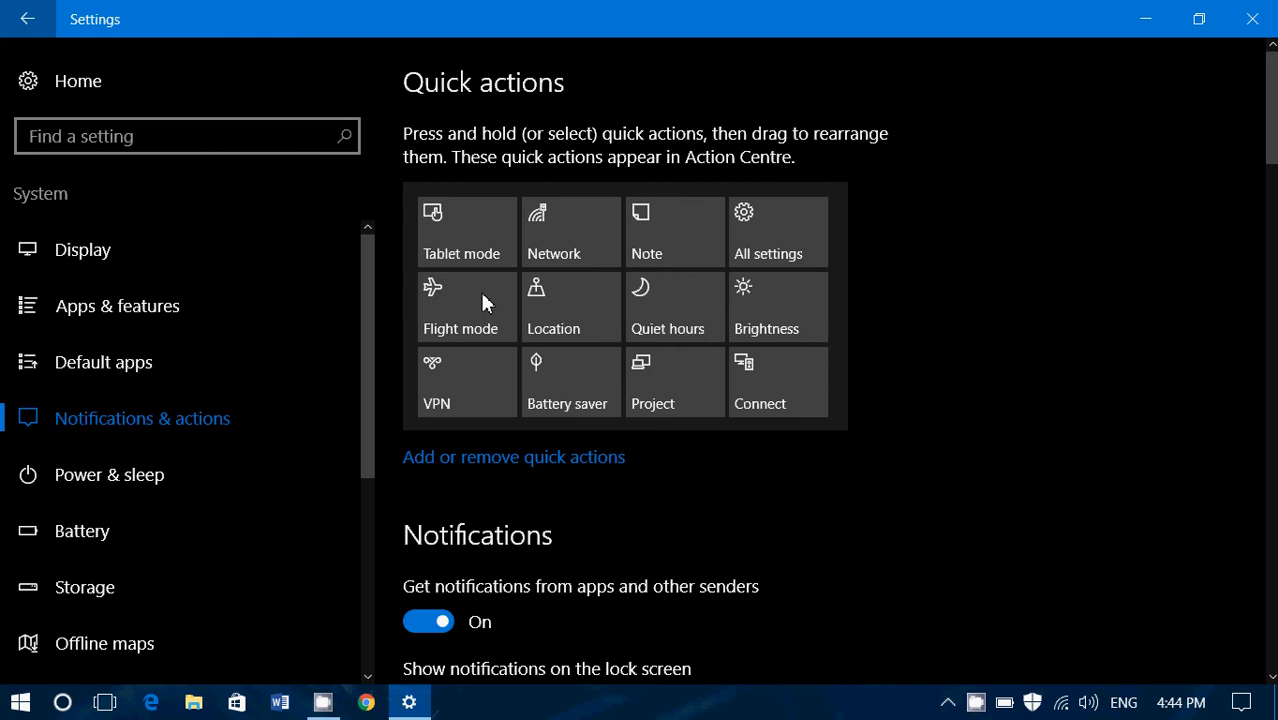
# - In Add or remove quick actions, switch off Network, Connect, Project and Battery saver, checking the Action Centre tiles
pyautogui.click(512, 456)
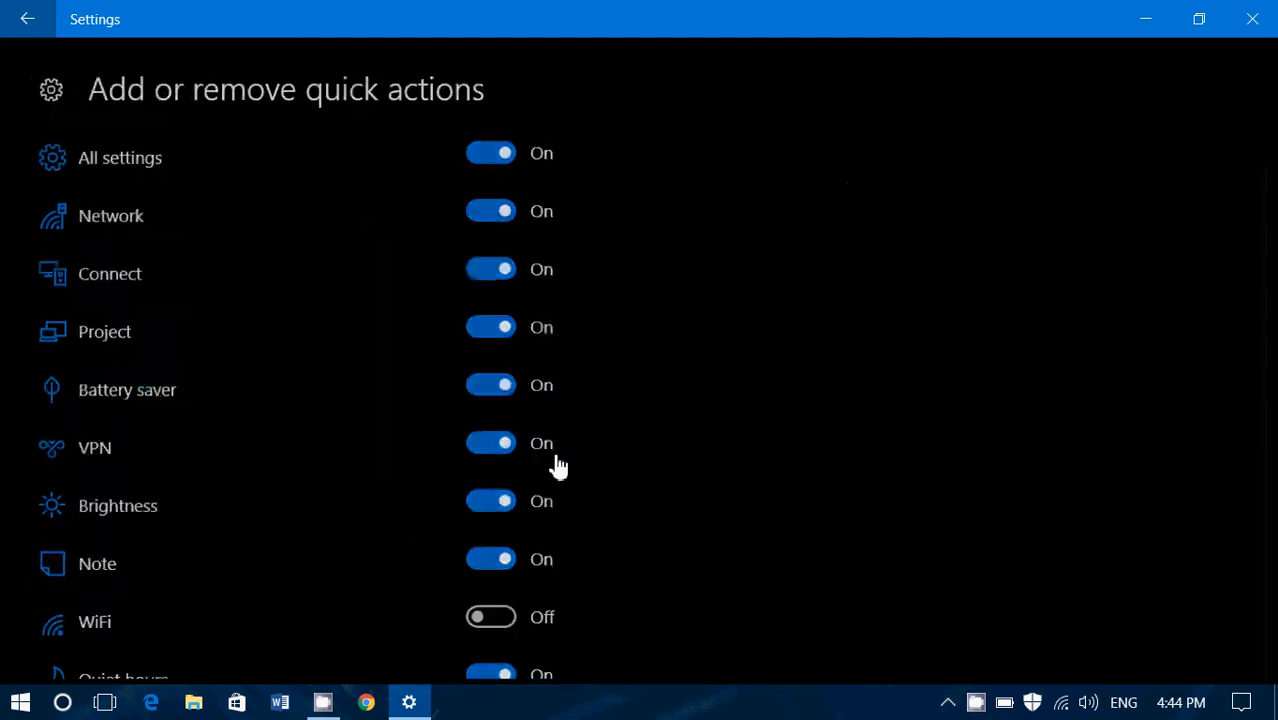
pyautogui.scroll(-3)
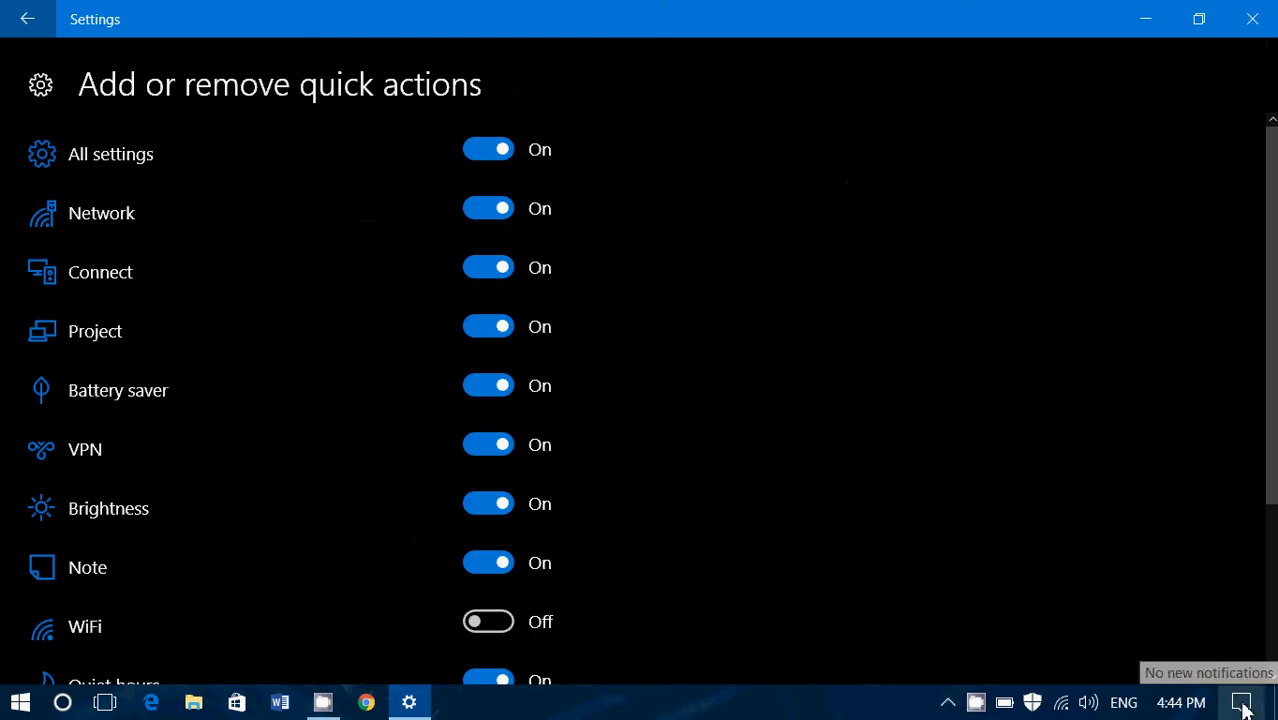
pyautogui.click(1244, 700)
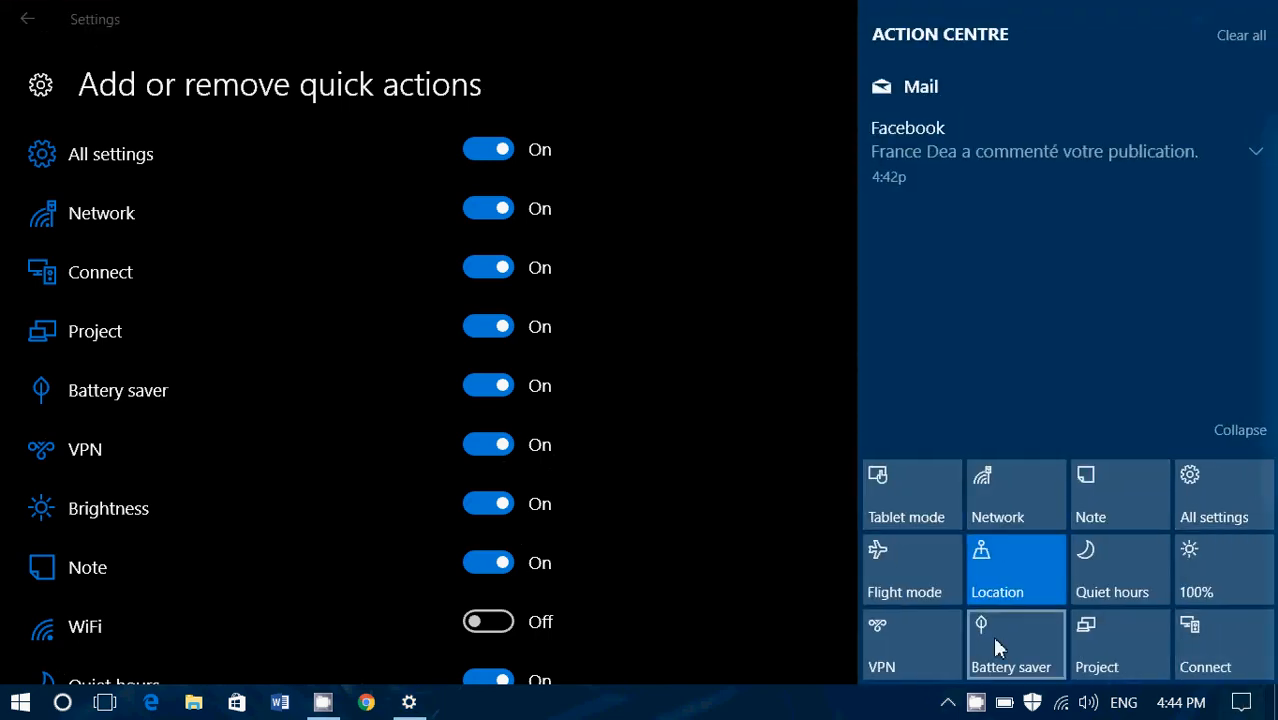
pyautogui.moveTo(722, 578)
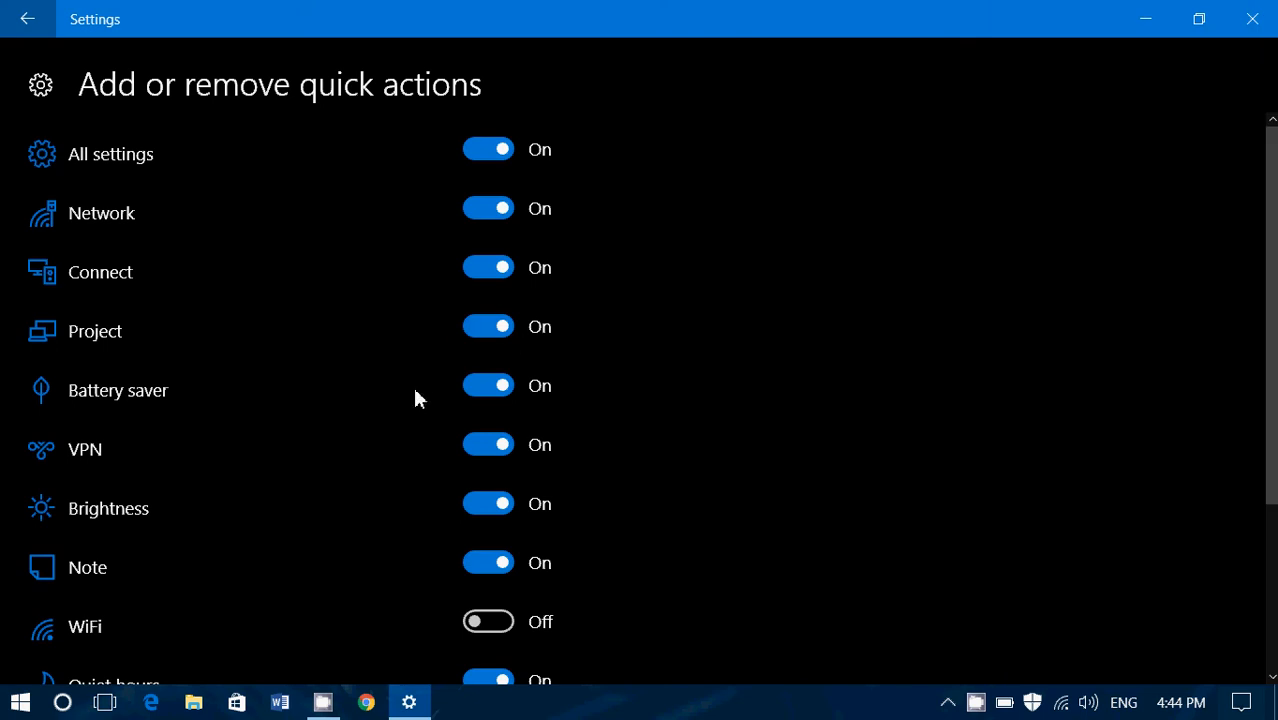
pyautogui.moveTo(358, 328)
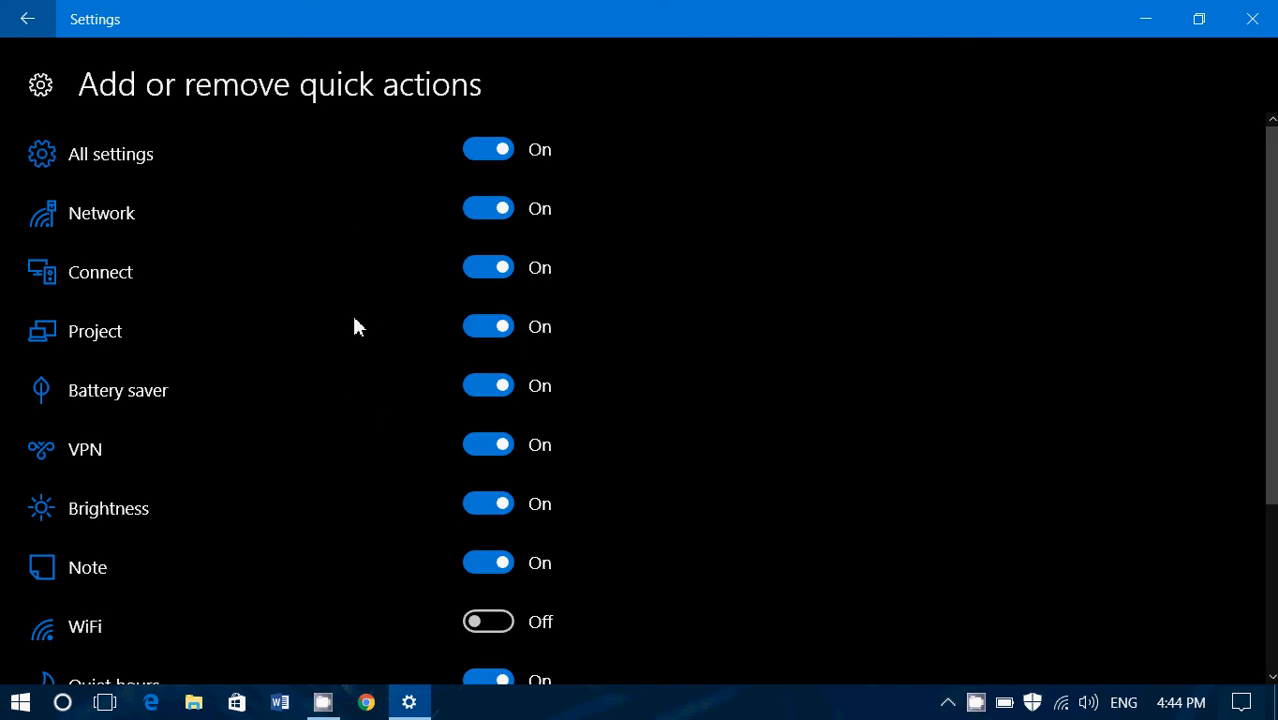
pyautogui.moveTo(476, 232)
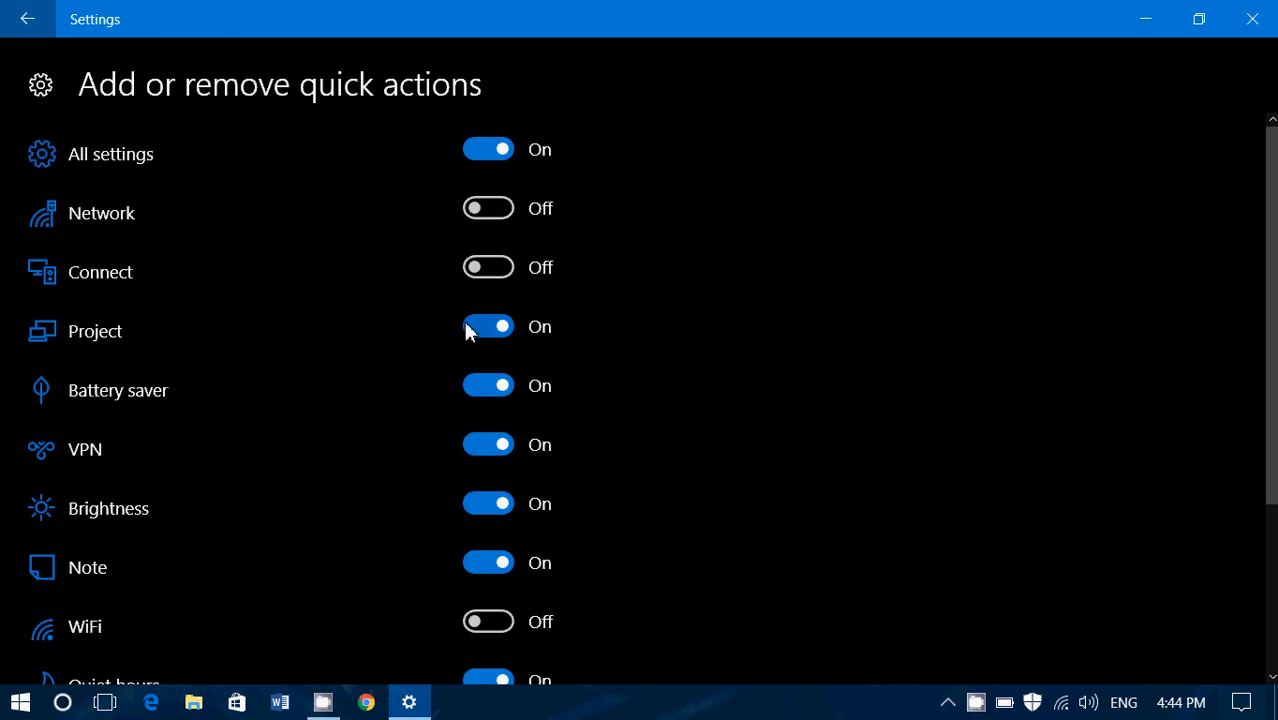
pyautogui.click(488, 326)
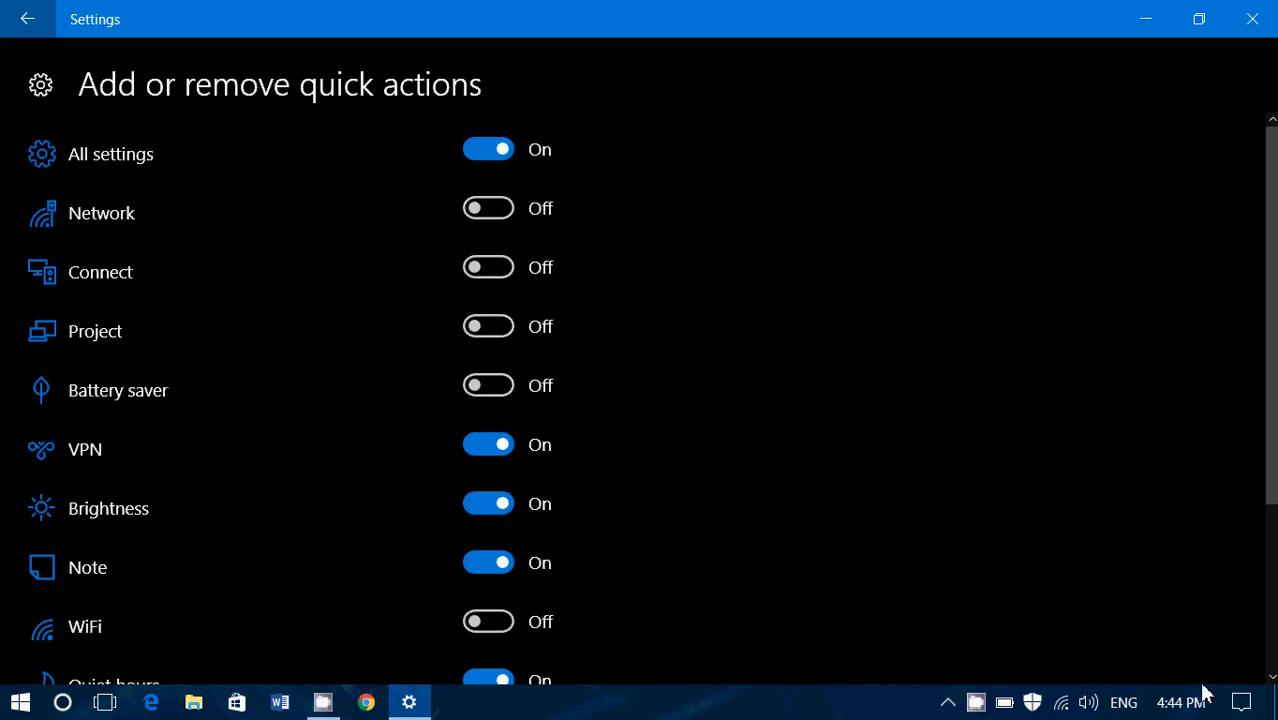
pyautogui.click(1242, 700)
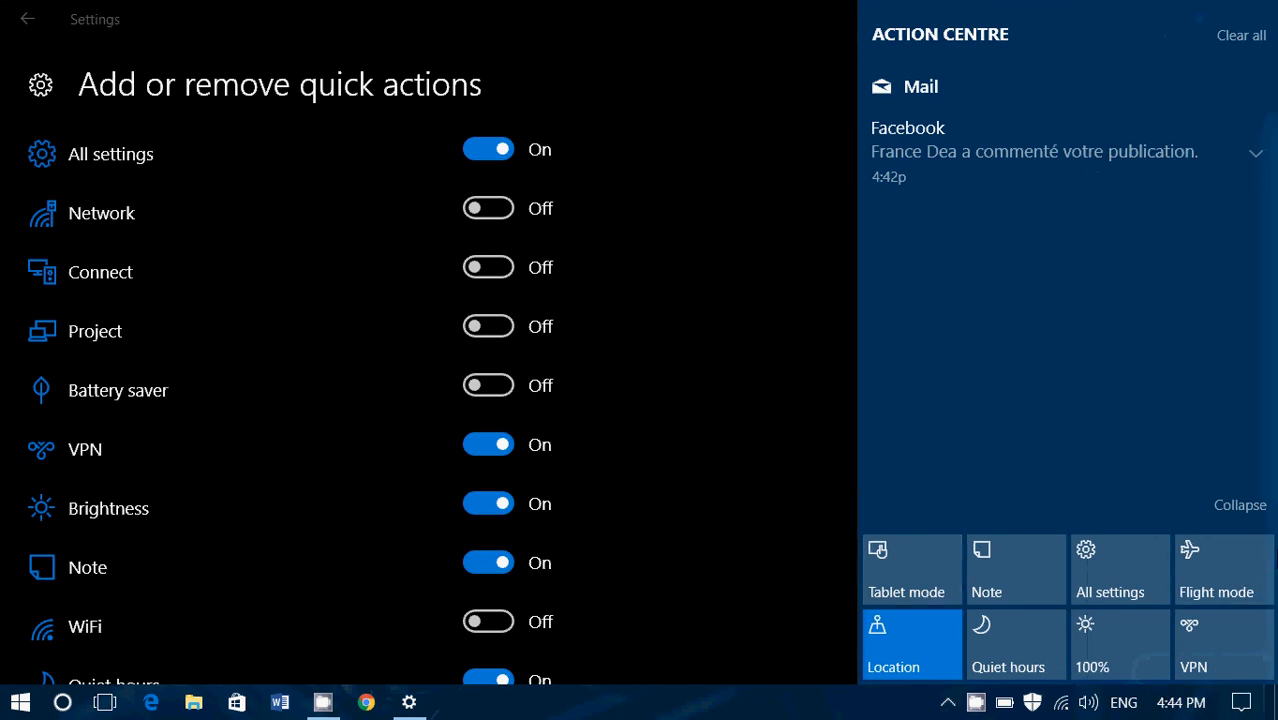
pyautogui.moveTo(696, 496)
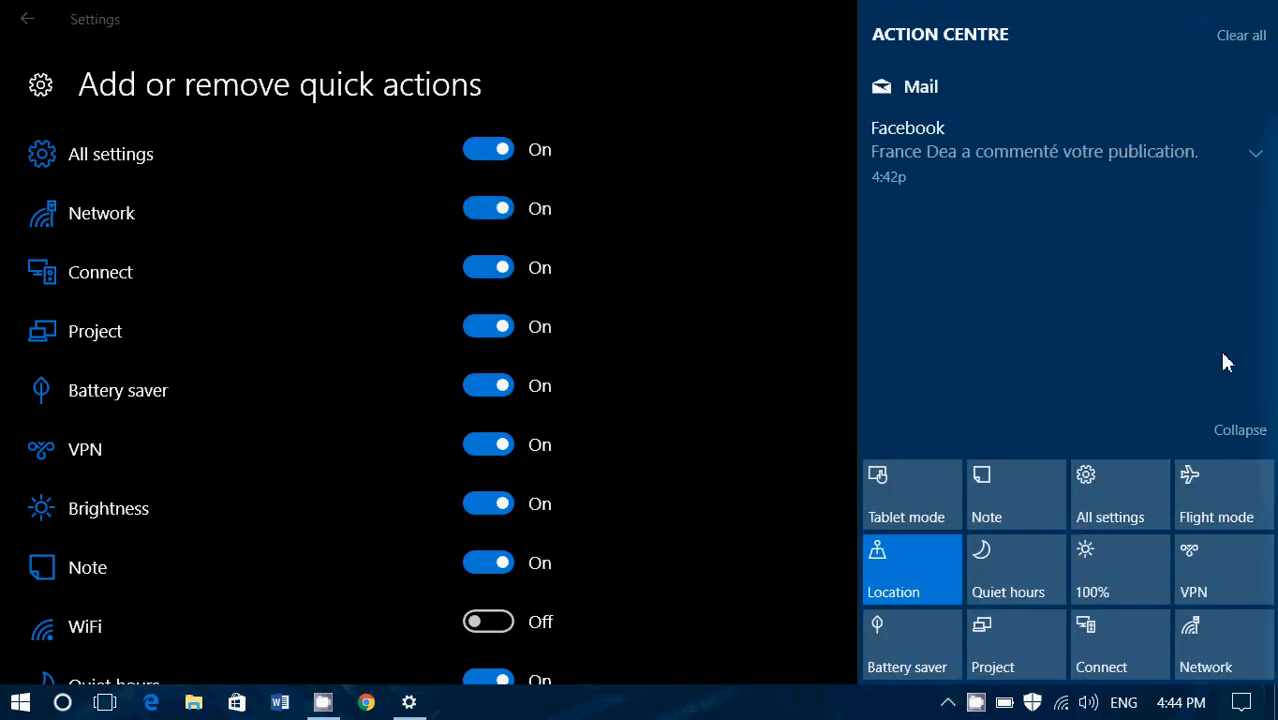
pyautogui.moveTo(1210, 692)
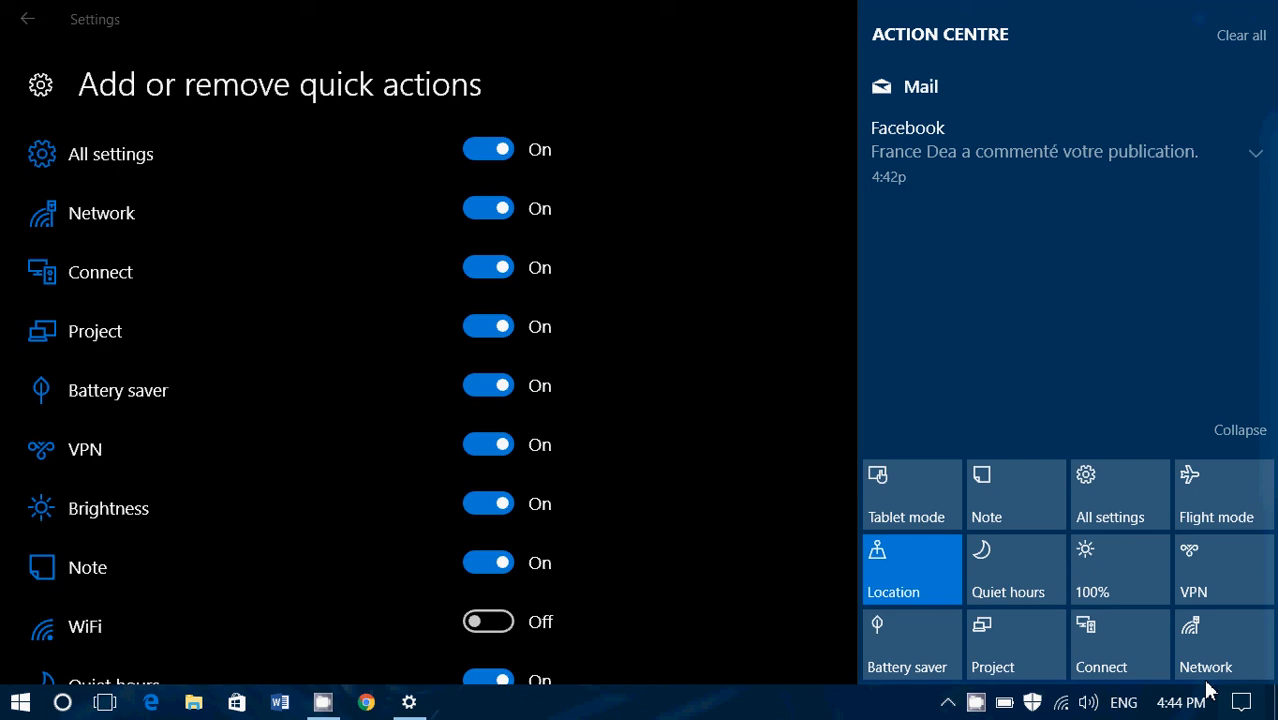
pyautogui.moveTo(710, 444)
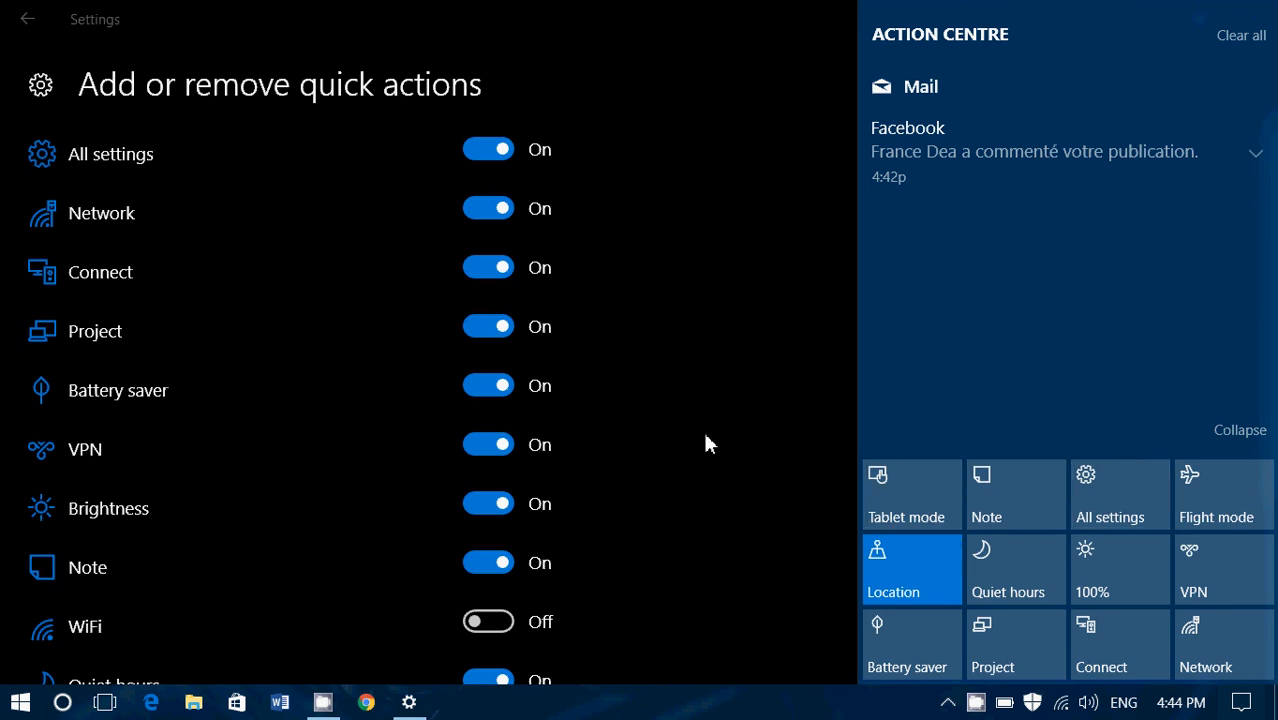
pyautogui.moveTo(732, 314)
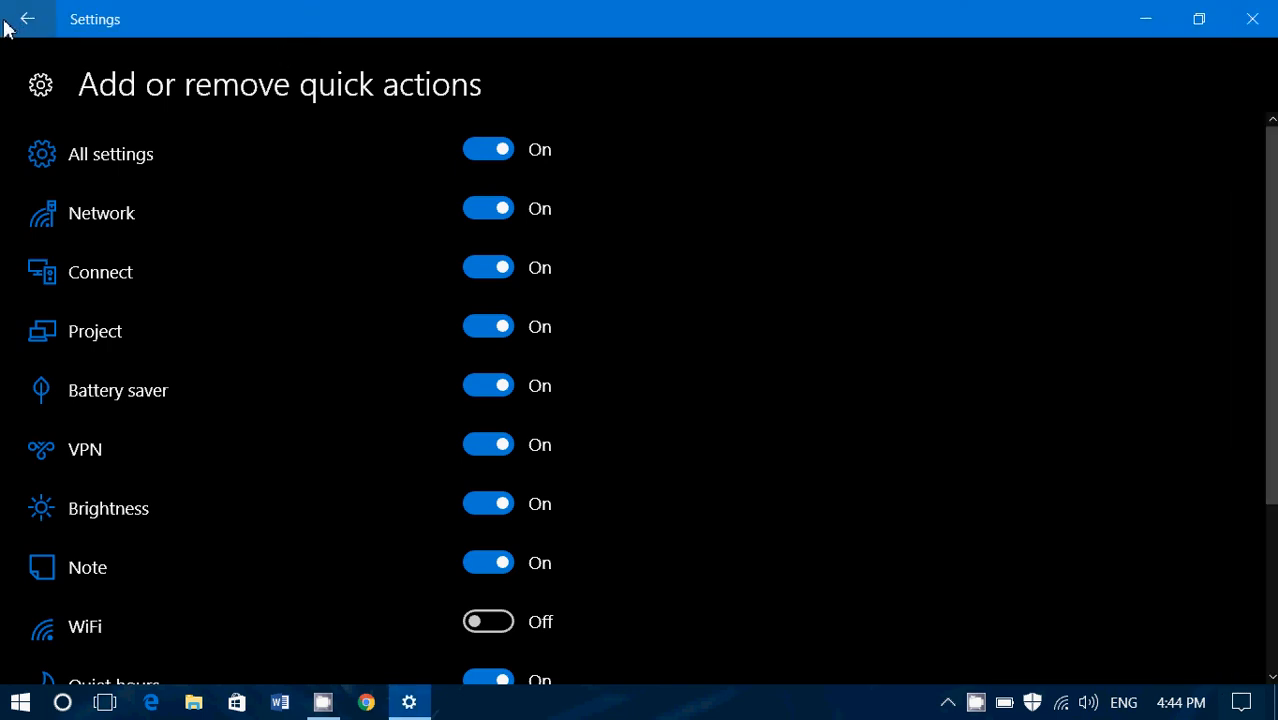
# - Return to Notifications & actions, confirm the four quick actions fill the last row, and scroll to the Notifications toggles
pyautogui.click(40, 20)
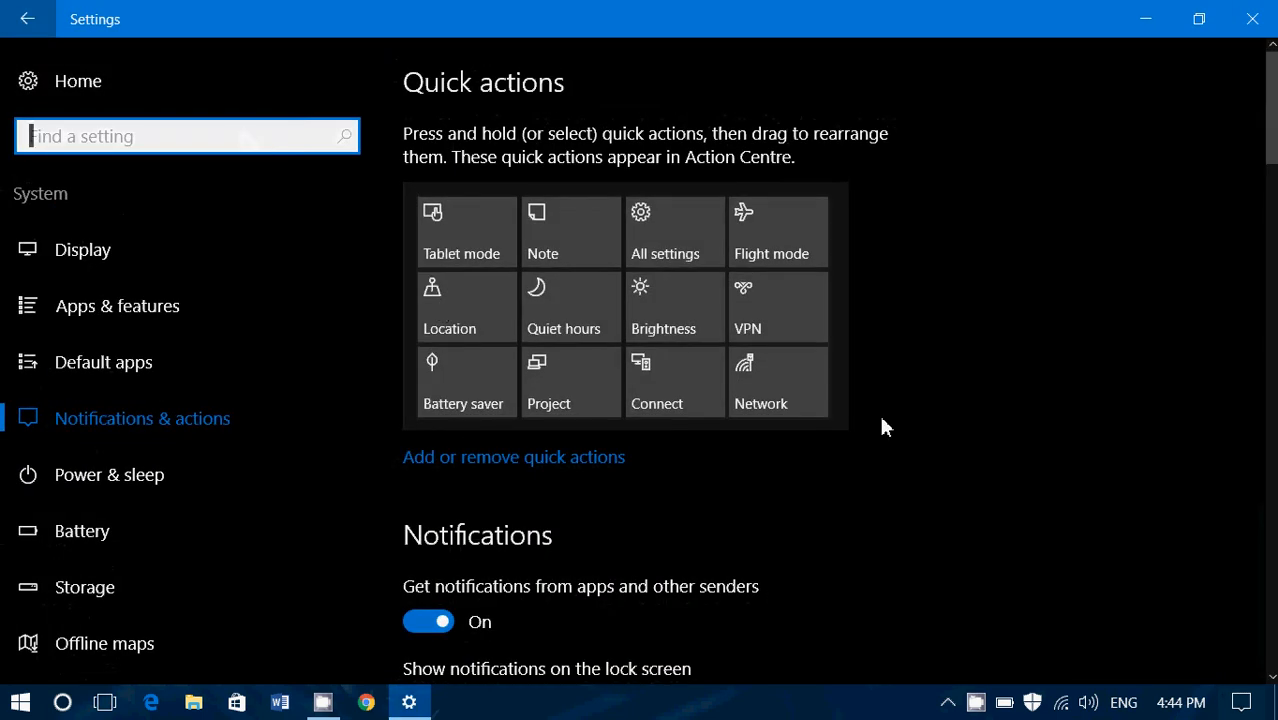
pyautogui.scroll(-3)
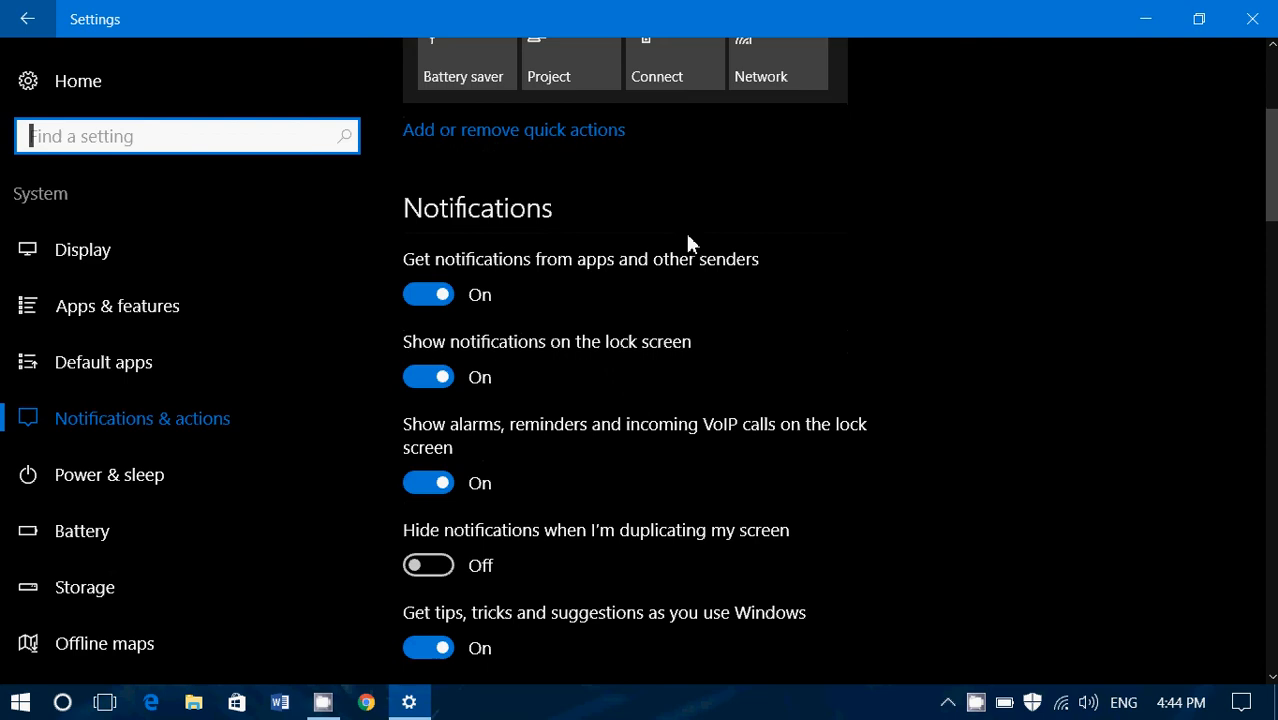
pyautogui.moveTo(548, 304)
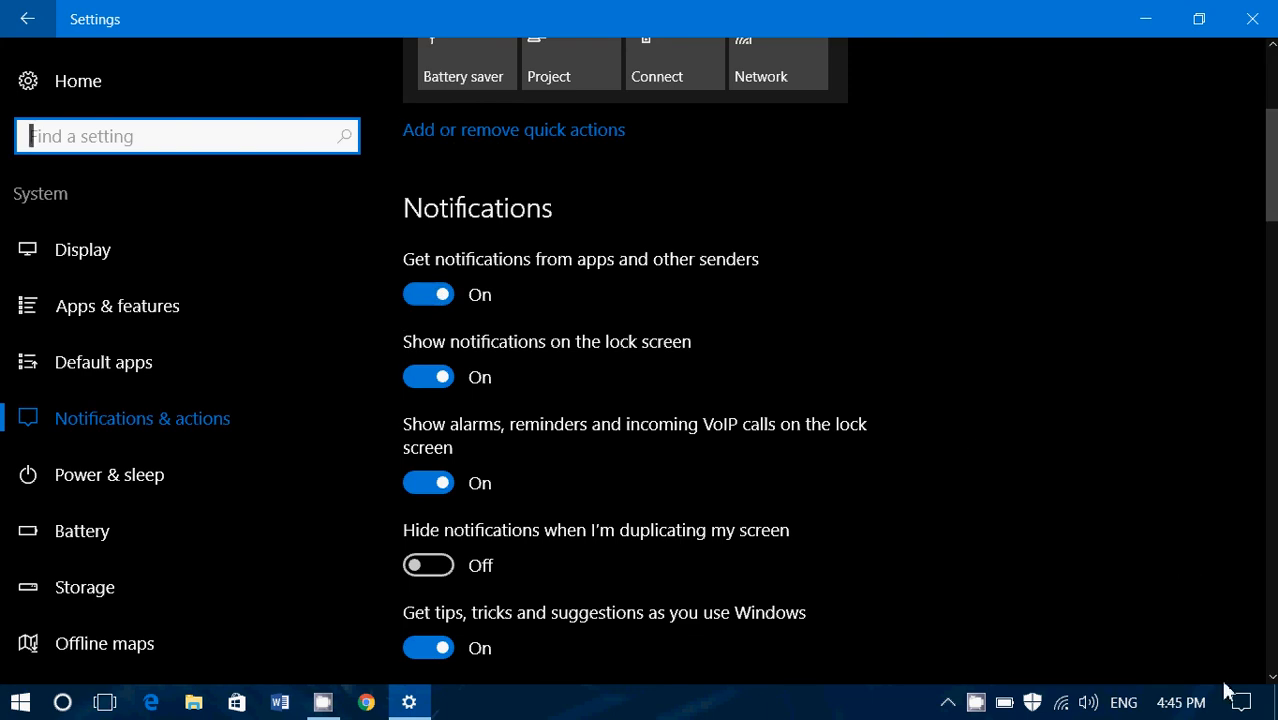
pyautogui.click(1240, 702)
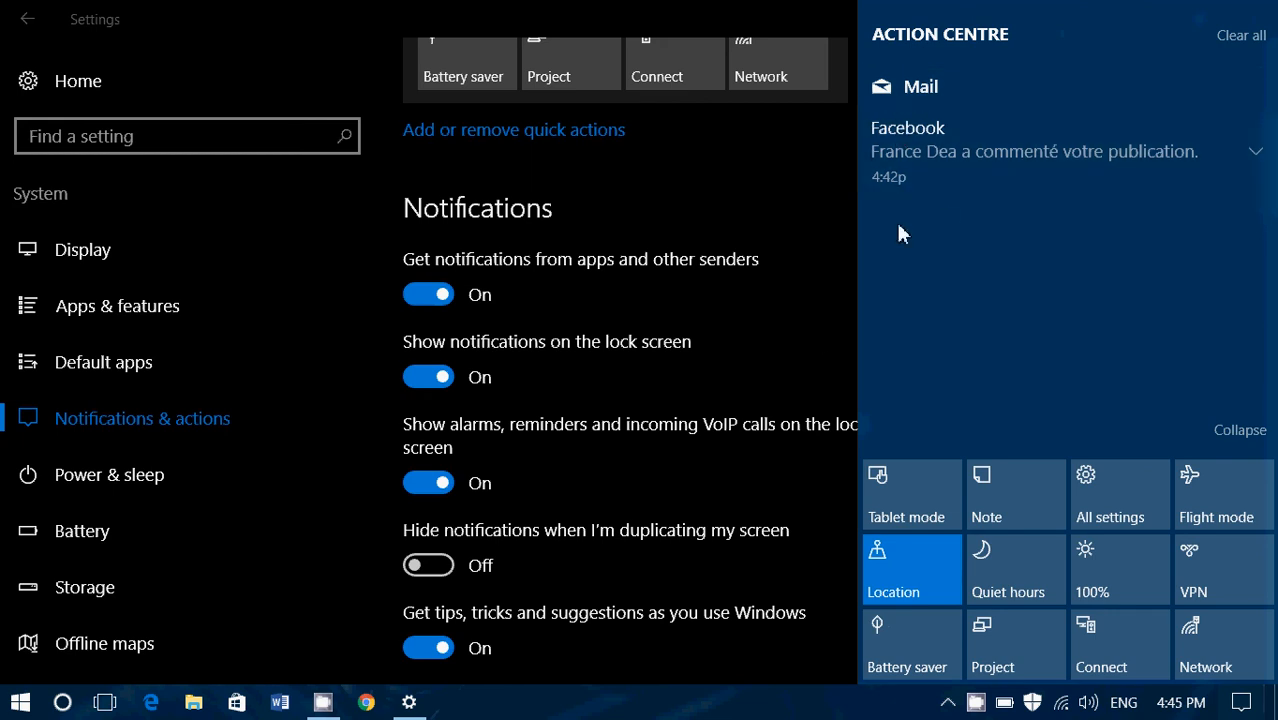
pyautogui.moveTo(320, 412)
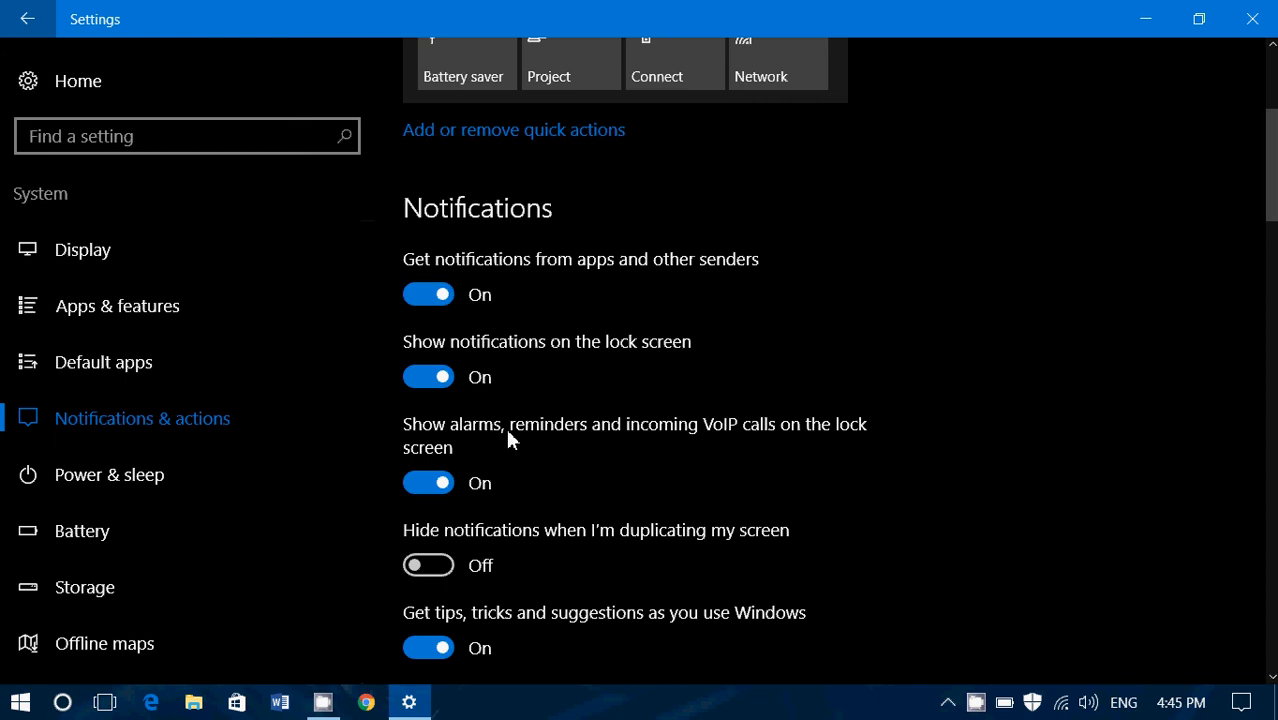
pyautogui.moveTo(594, 468)
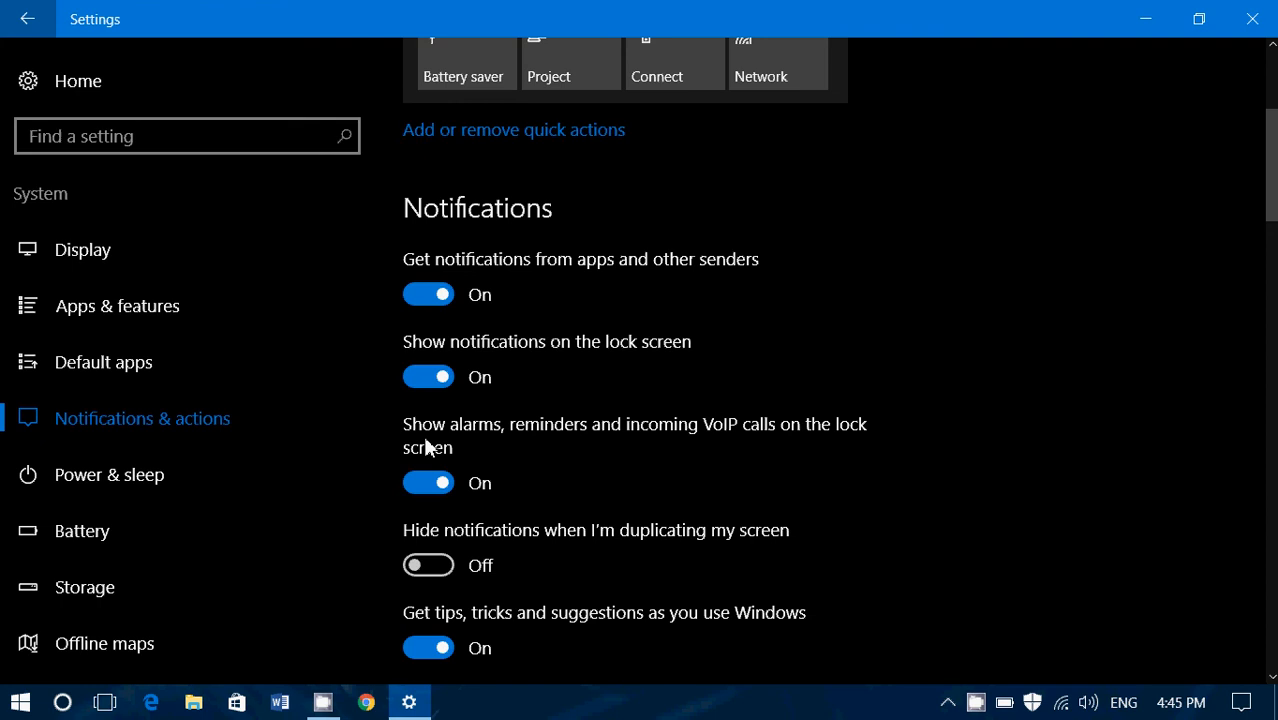
pyautogui.scroll(-3)
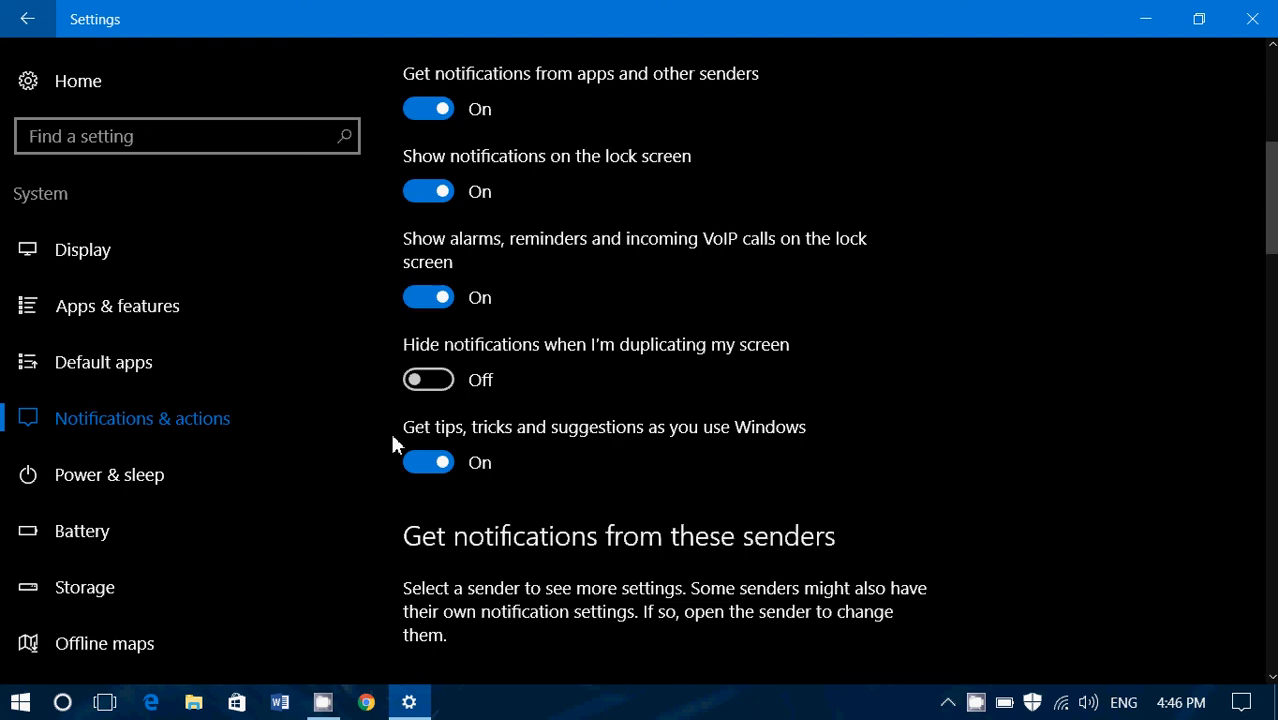
pyautogui.moveTo(542, 450)
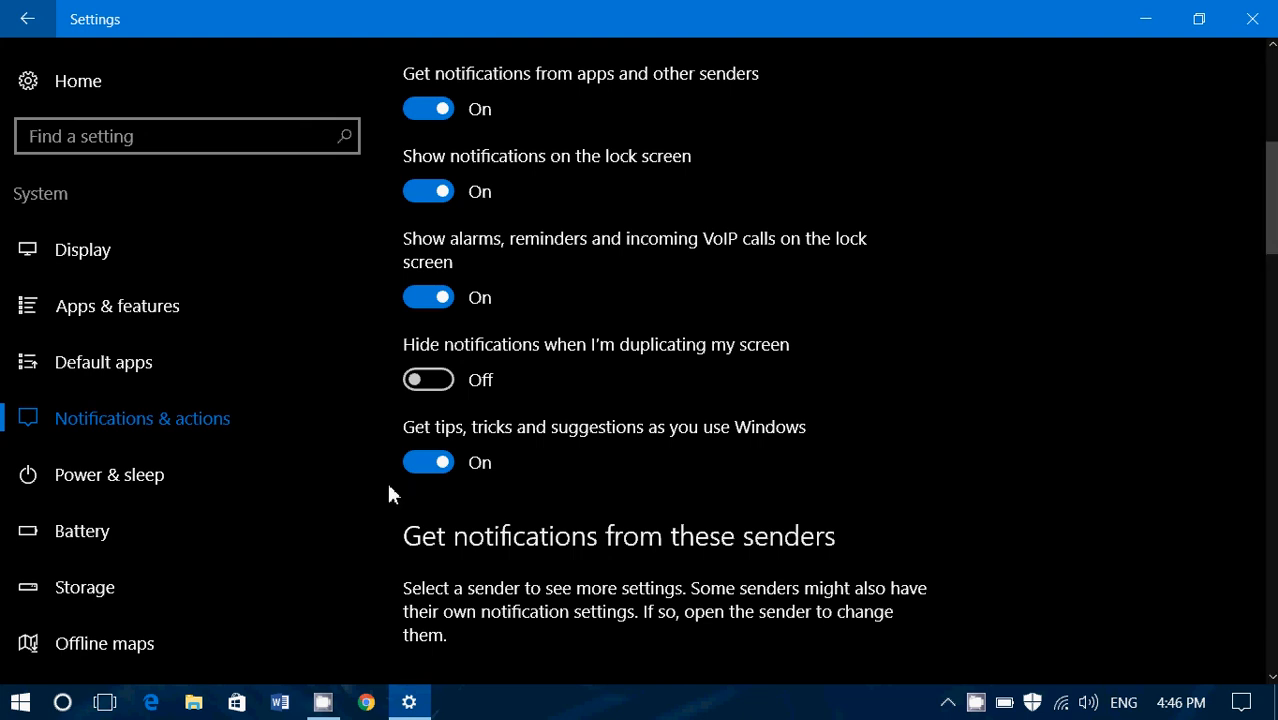
pyautogui.scroll(-3)
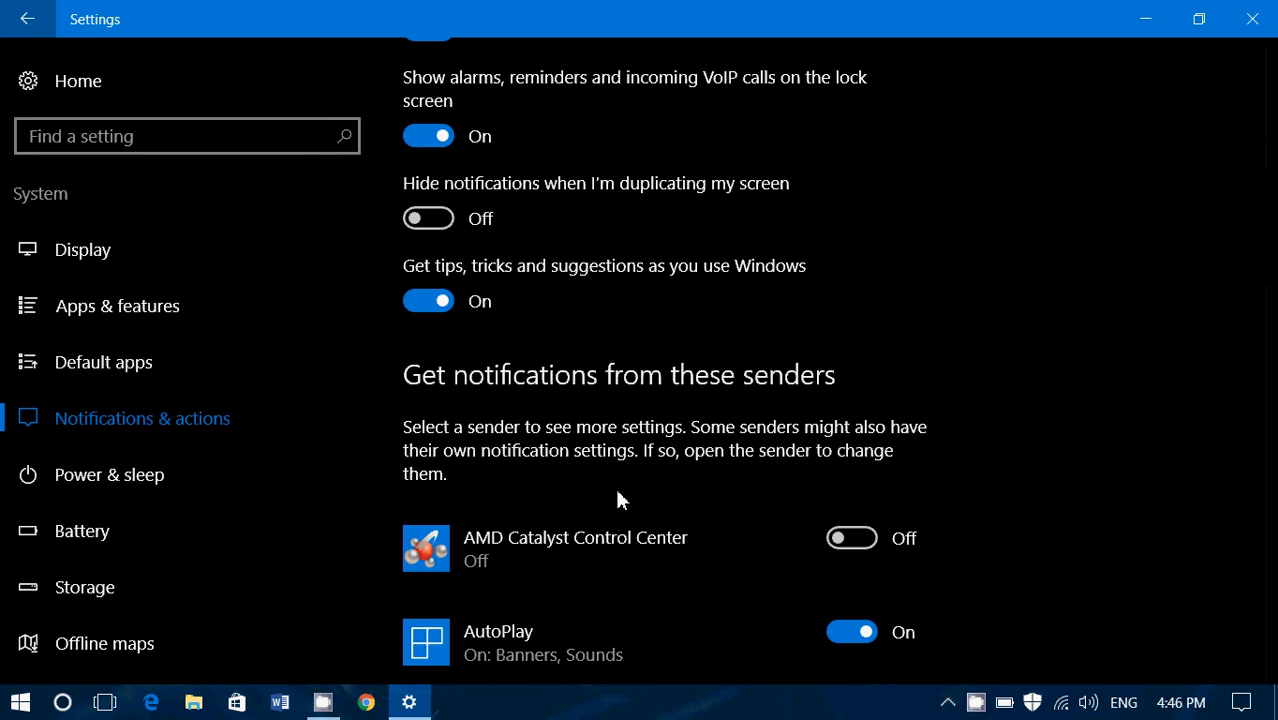
pyautogui.scroll(-3)
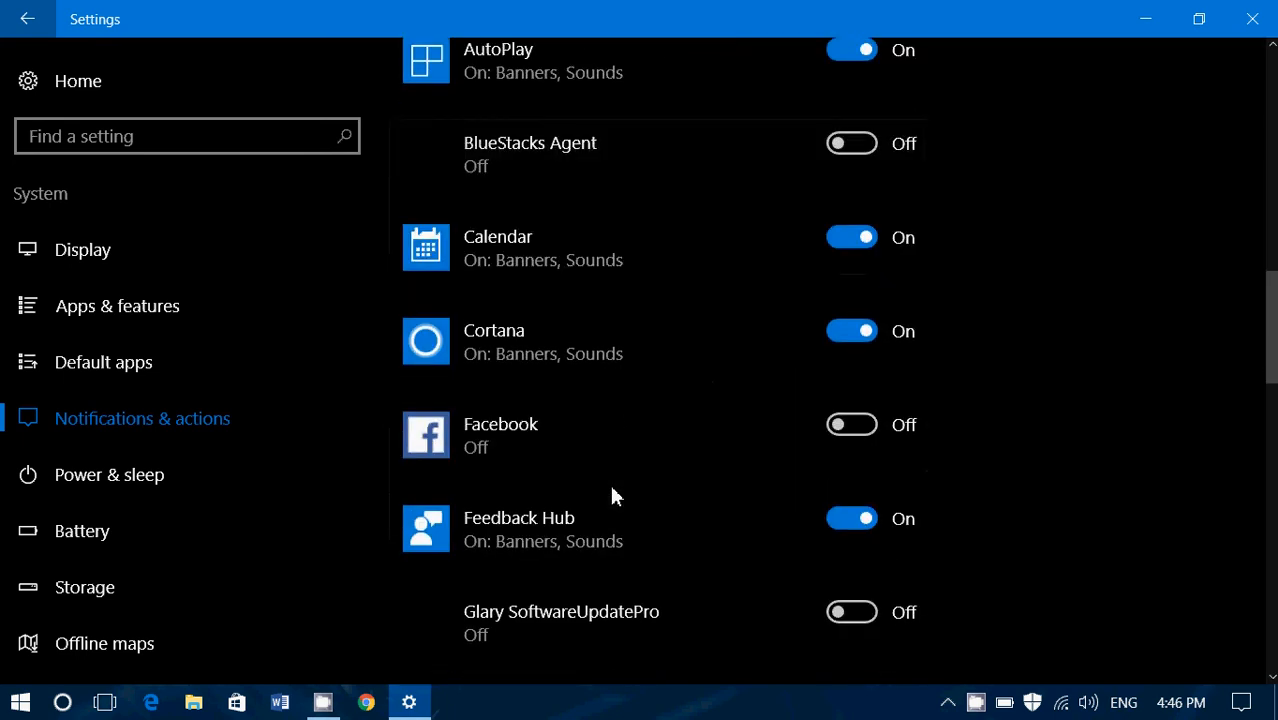
pyautogui.scroll(-3)
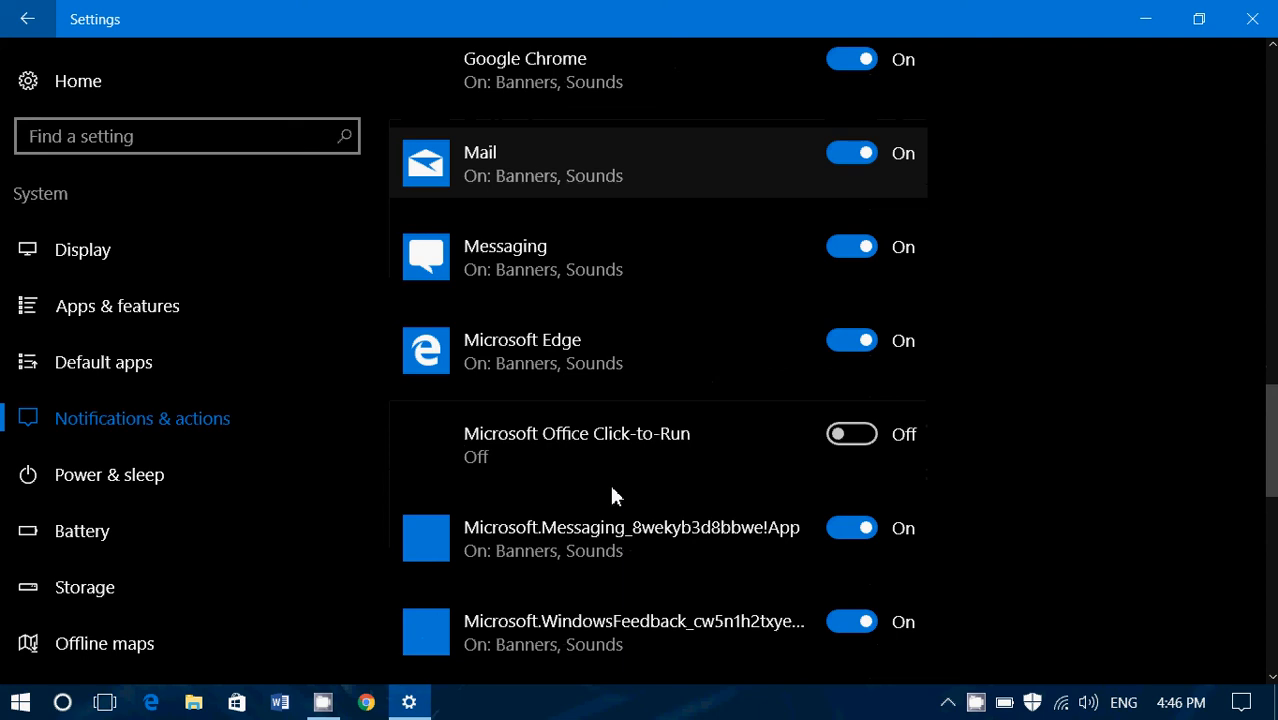
pyautogui.scroll(-3)
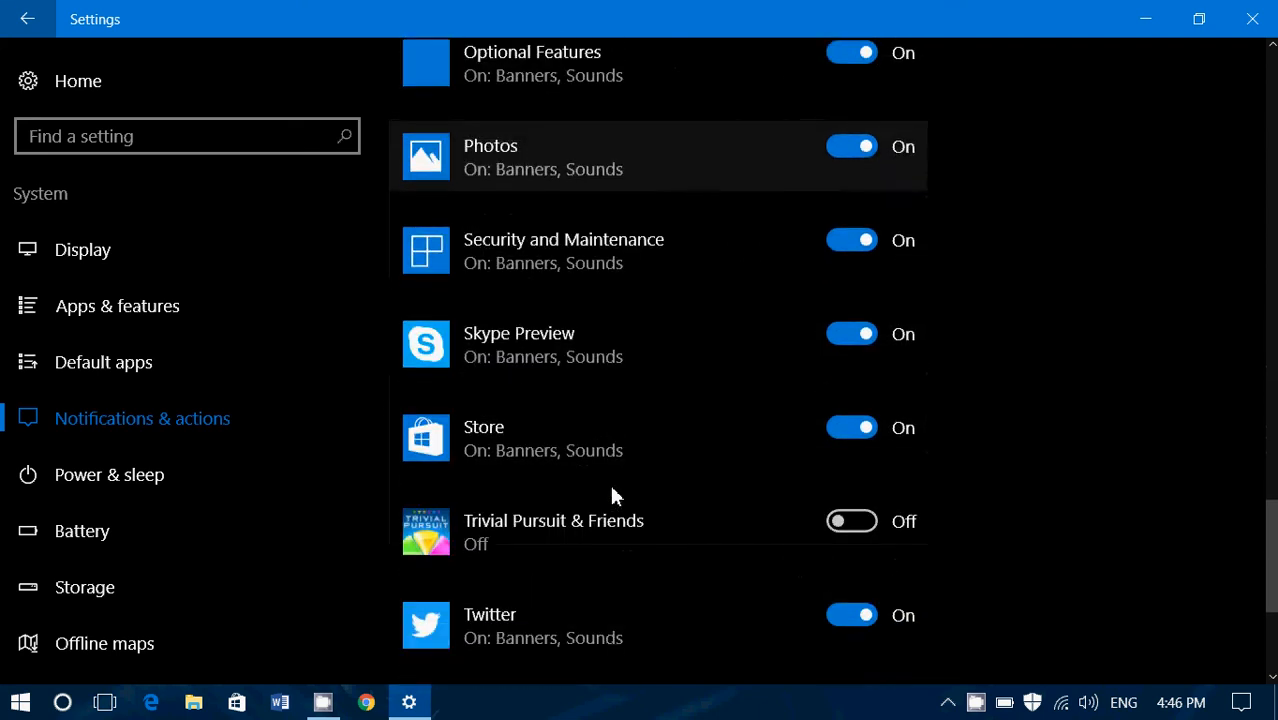
pyautogui.scroll(-3)
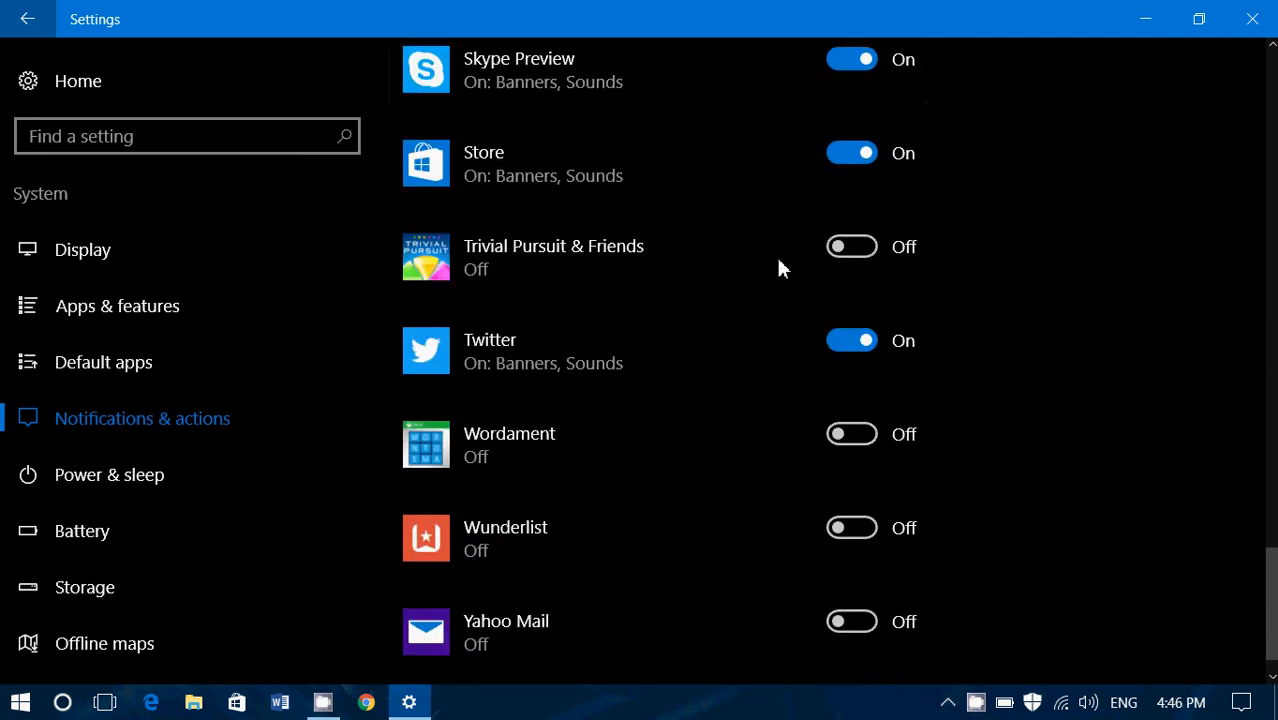
pyautogui.scroll(-3)
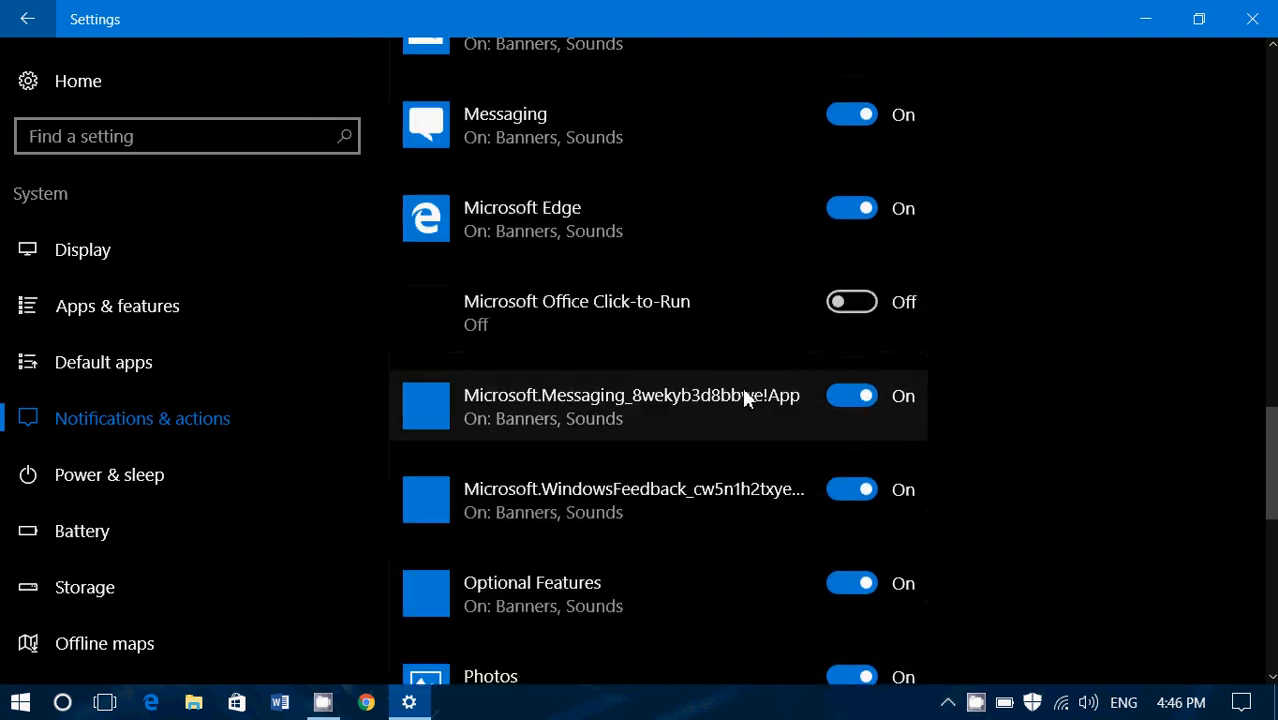
pyautogui.scroll(3)
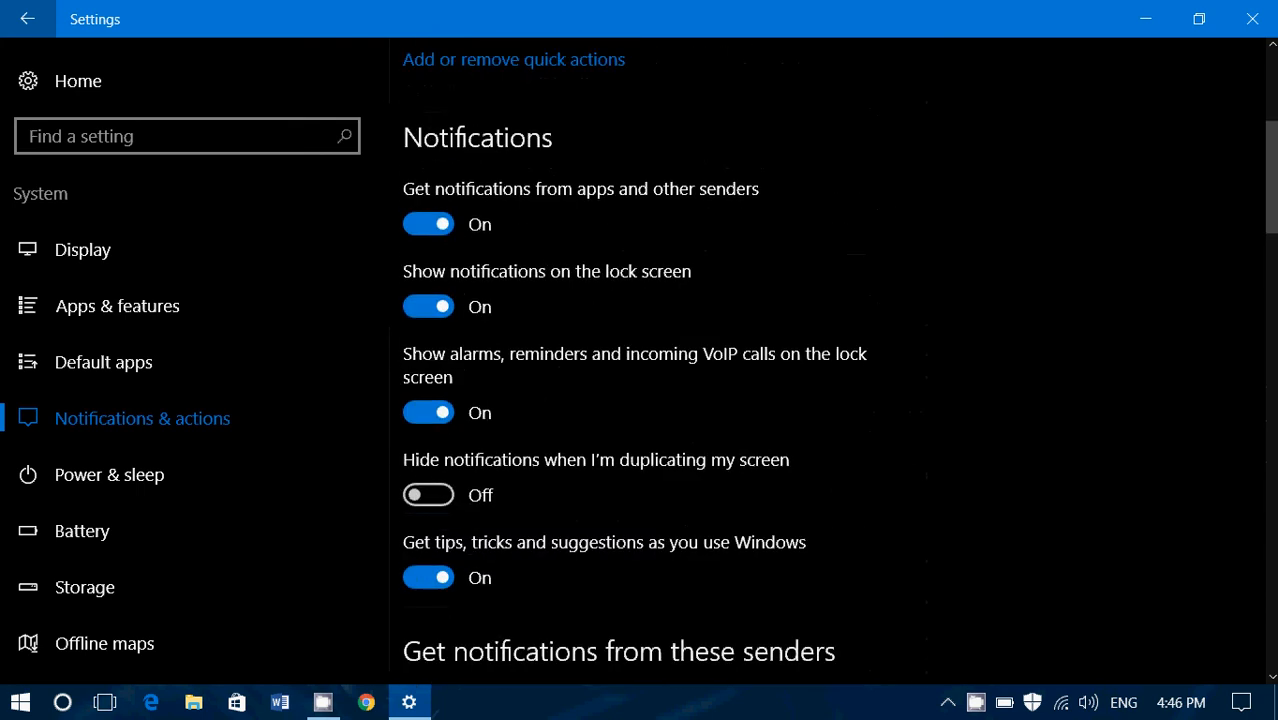
pyautogui.click(1244, 704)
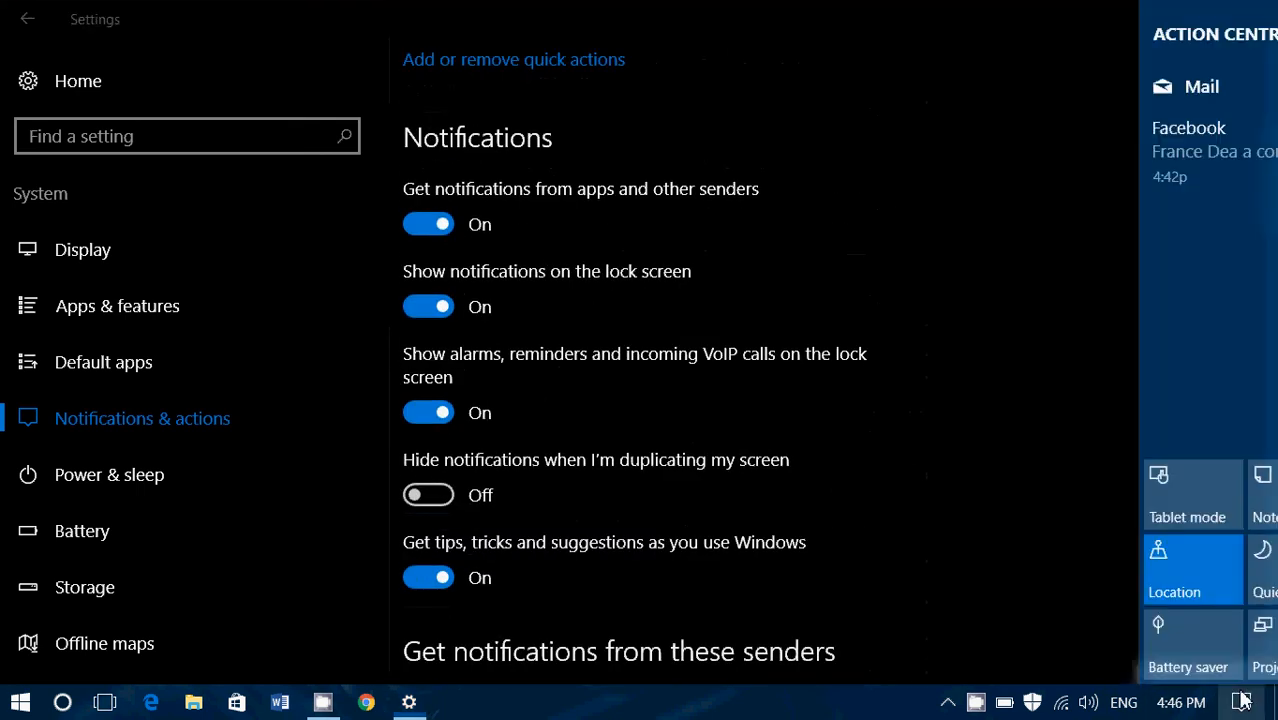
pyautogui.click(1242, 698)
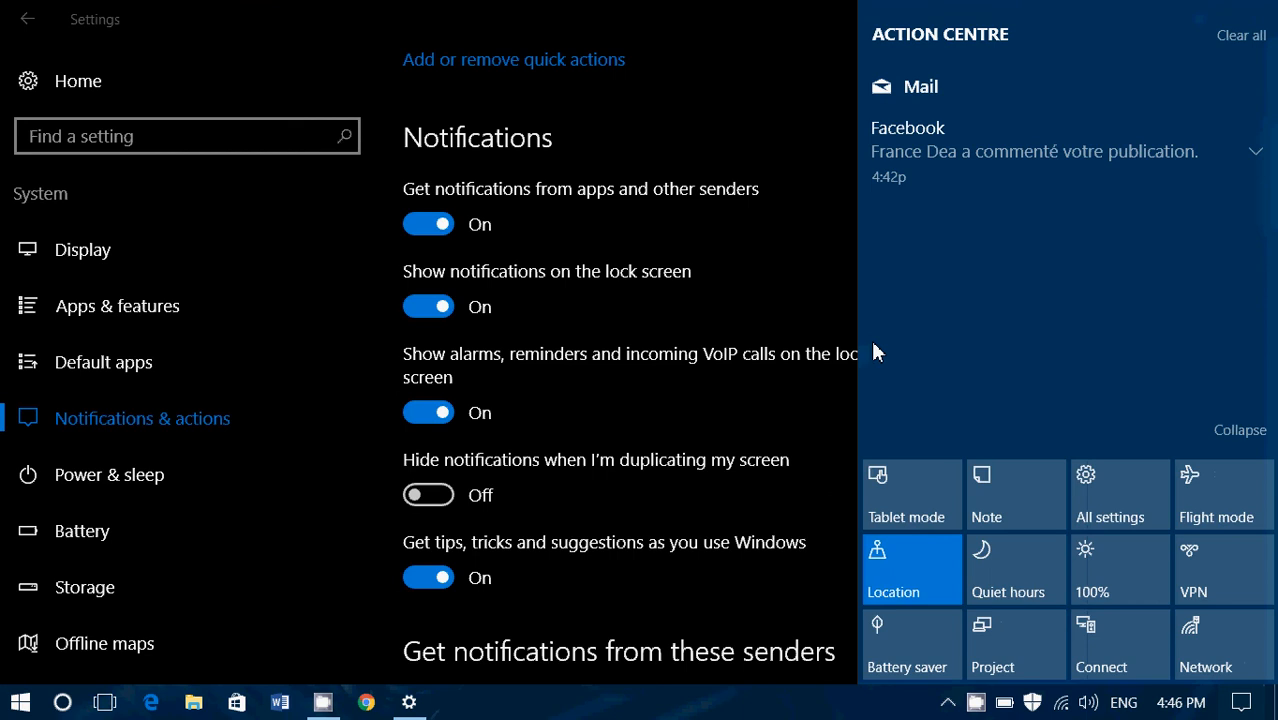
pyautogui.moveTo(708, 616)
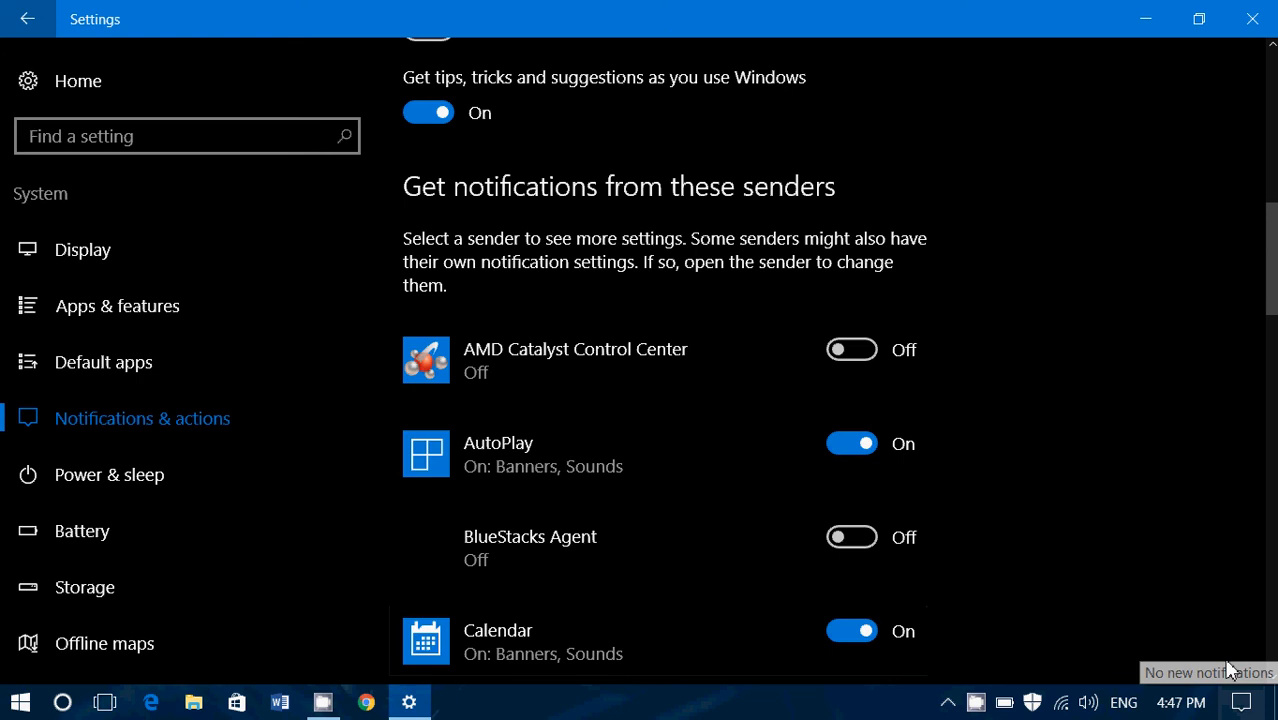
pyautogui.moveTo(1214, 636)
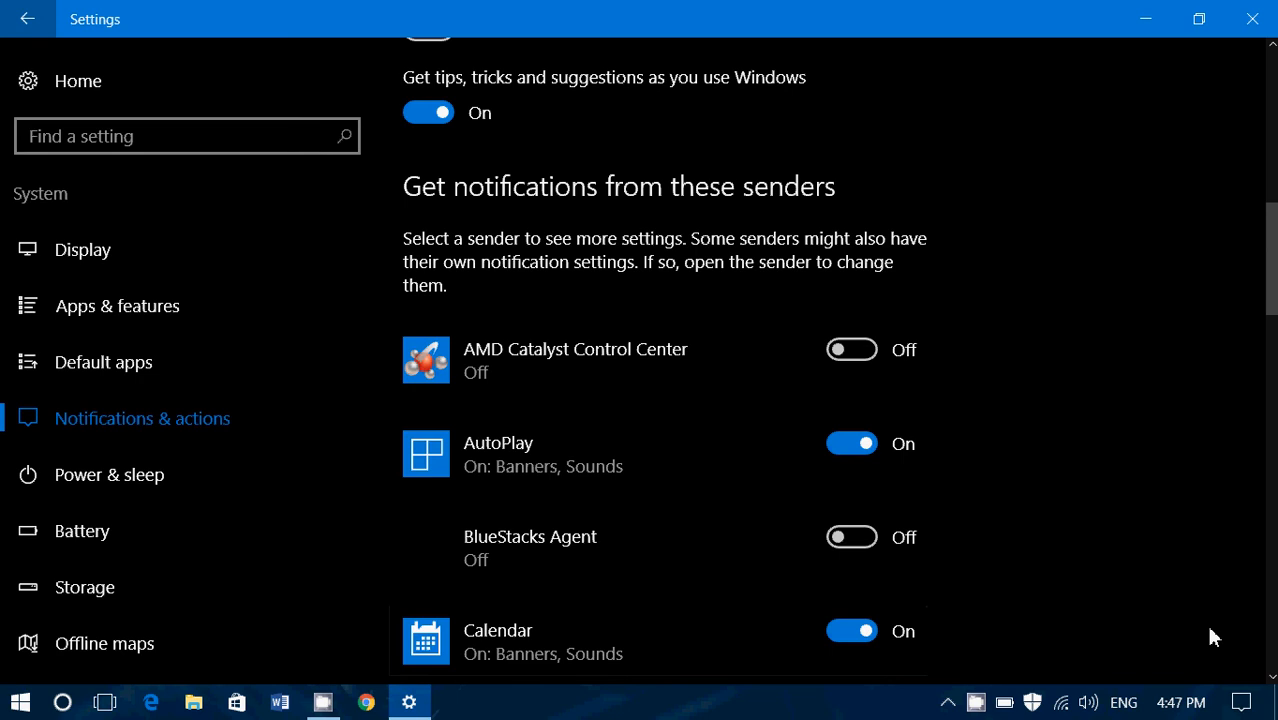
pyautogui.scroll(-3)
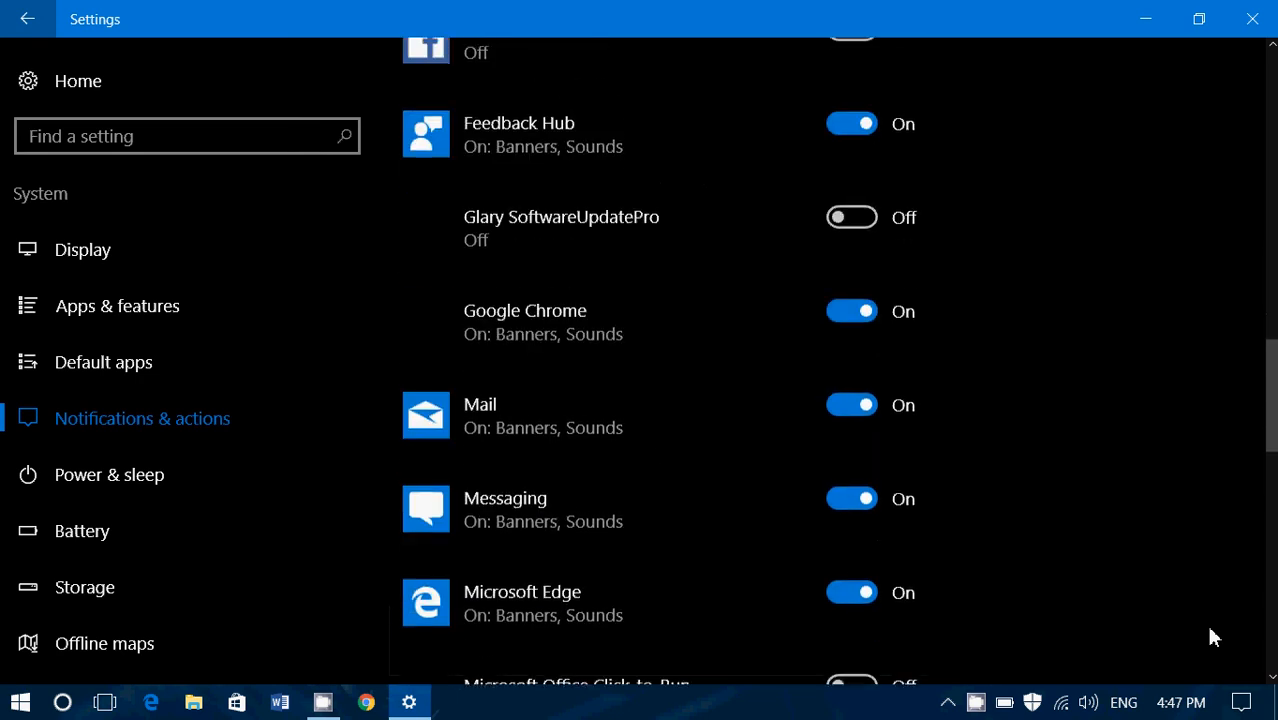
pyautogui.scroll(-3)
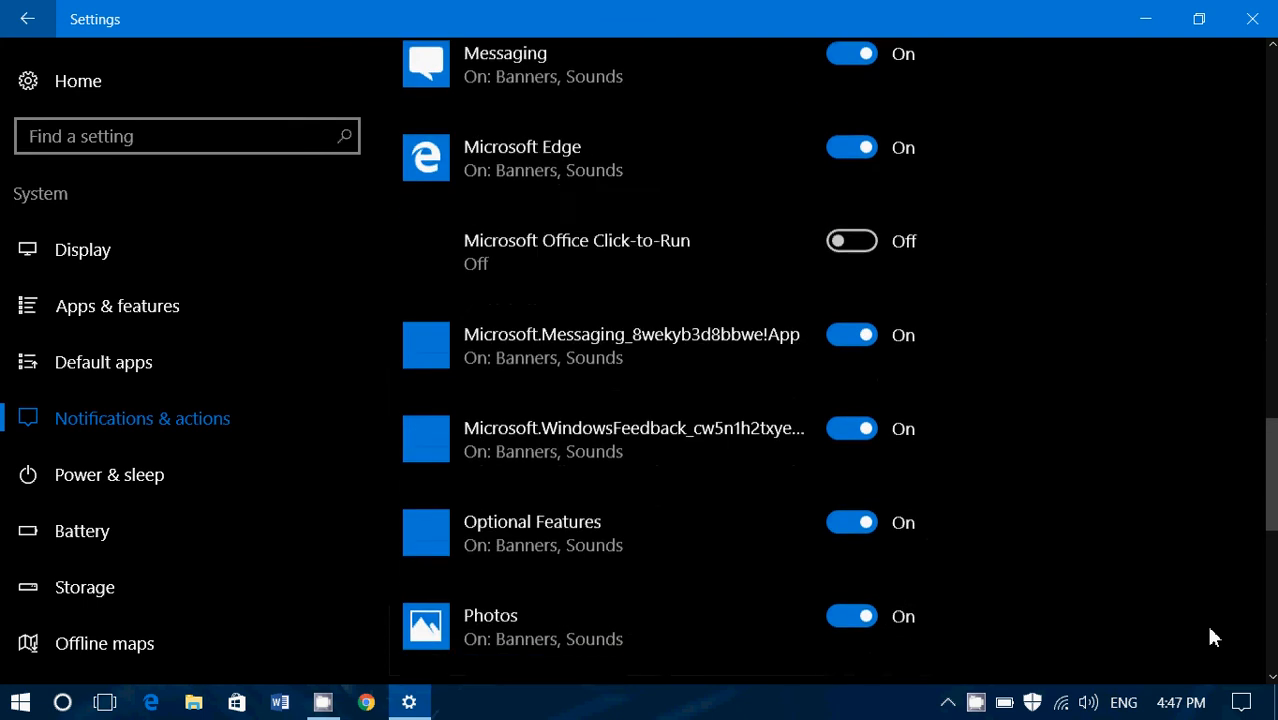
pyautogui.scroll(-3)
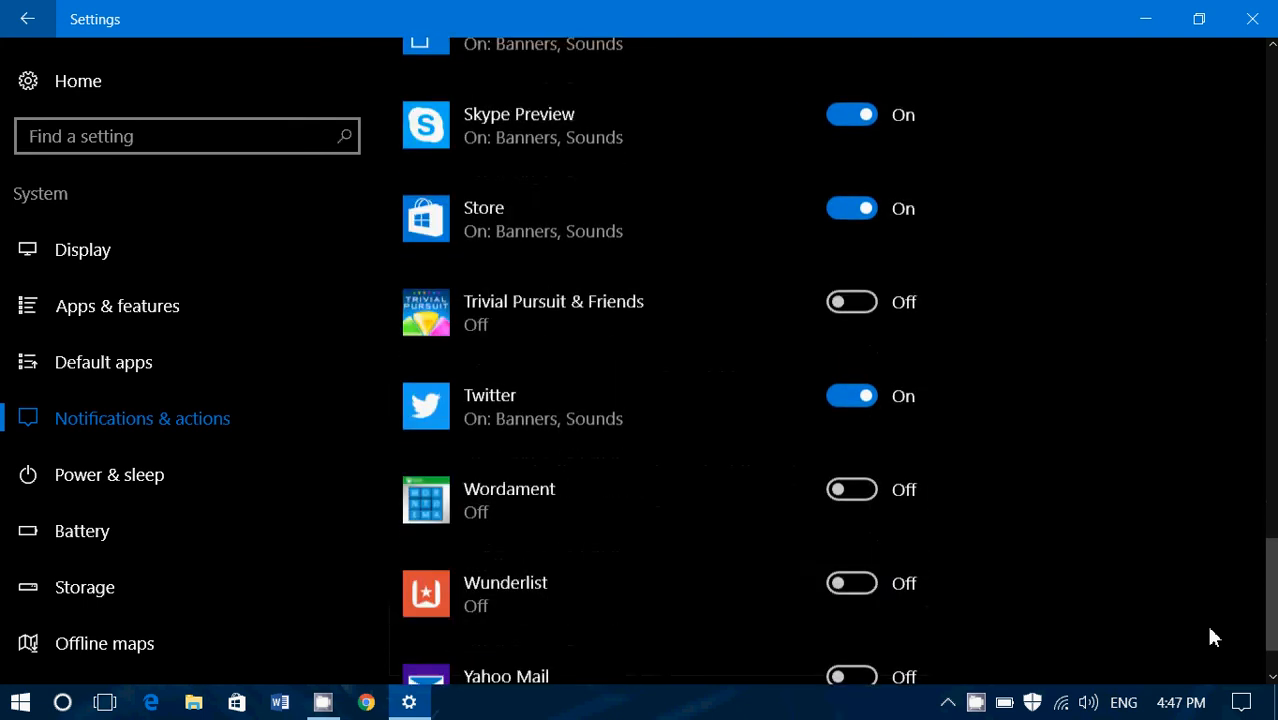
pyautogui.scroll(-3)
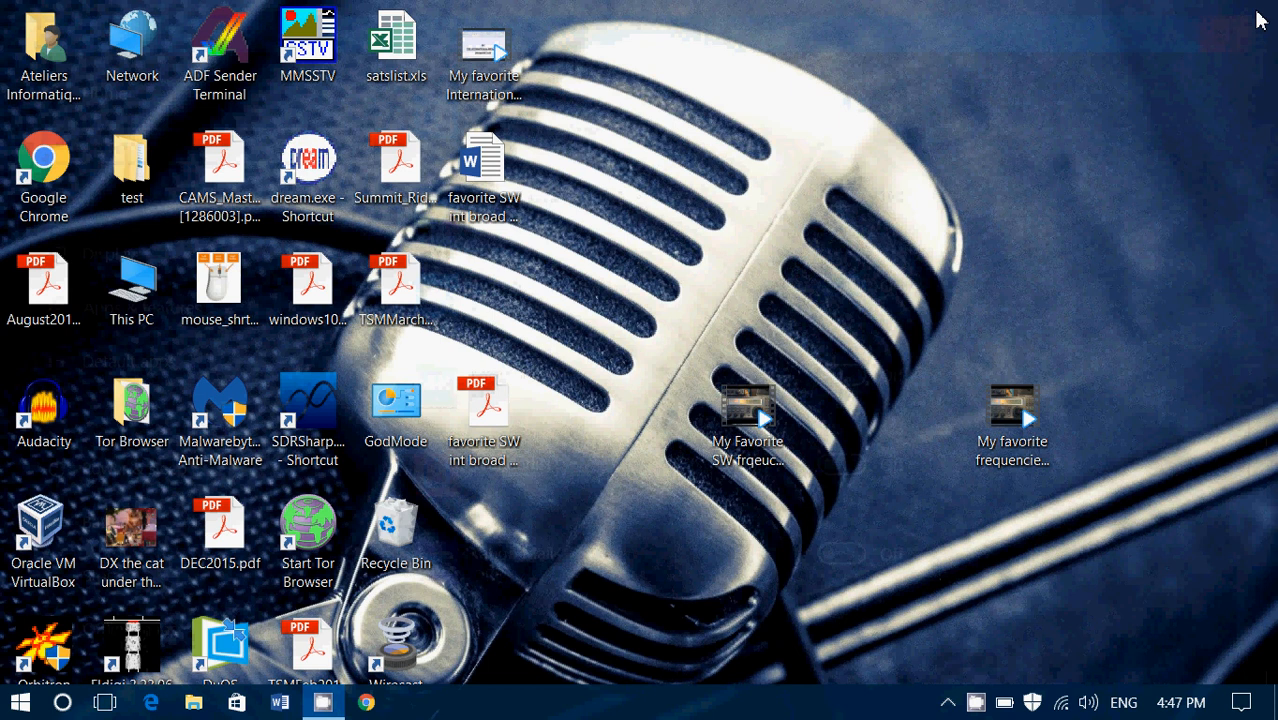
pyautogui.moveTo(1078, 582)
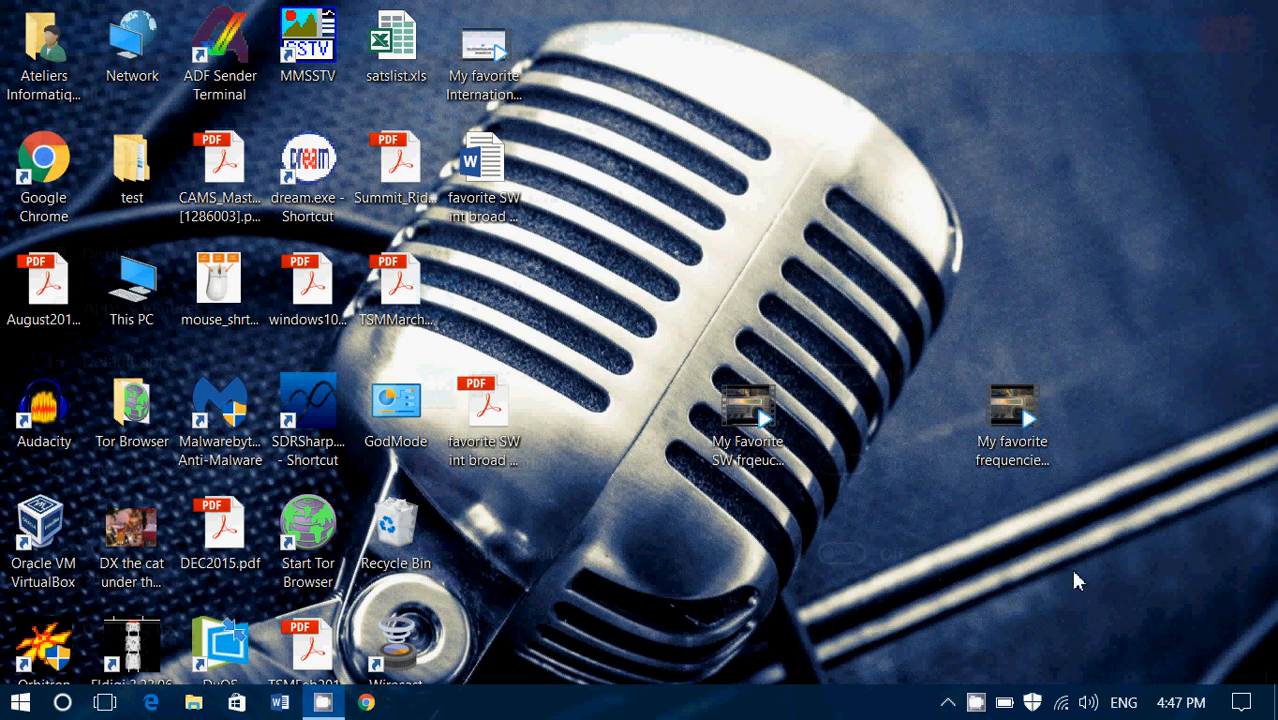